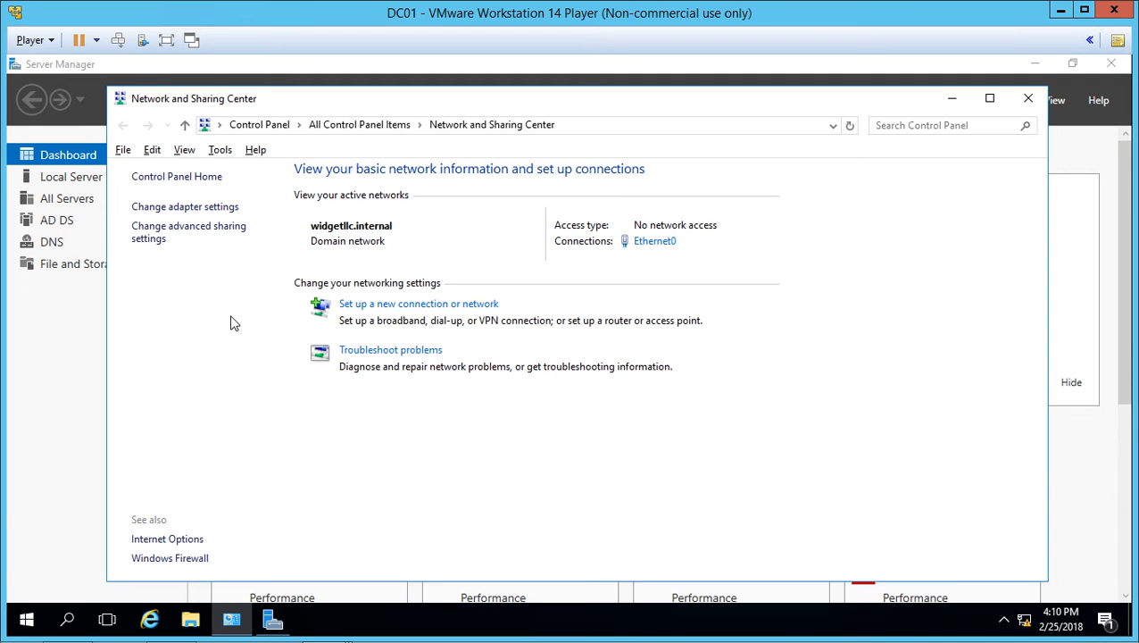
mouse_move(204, 354)
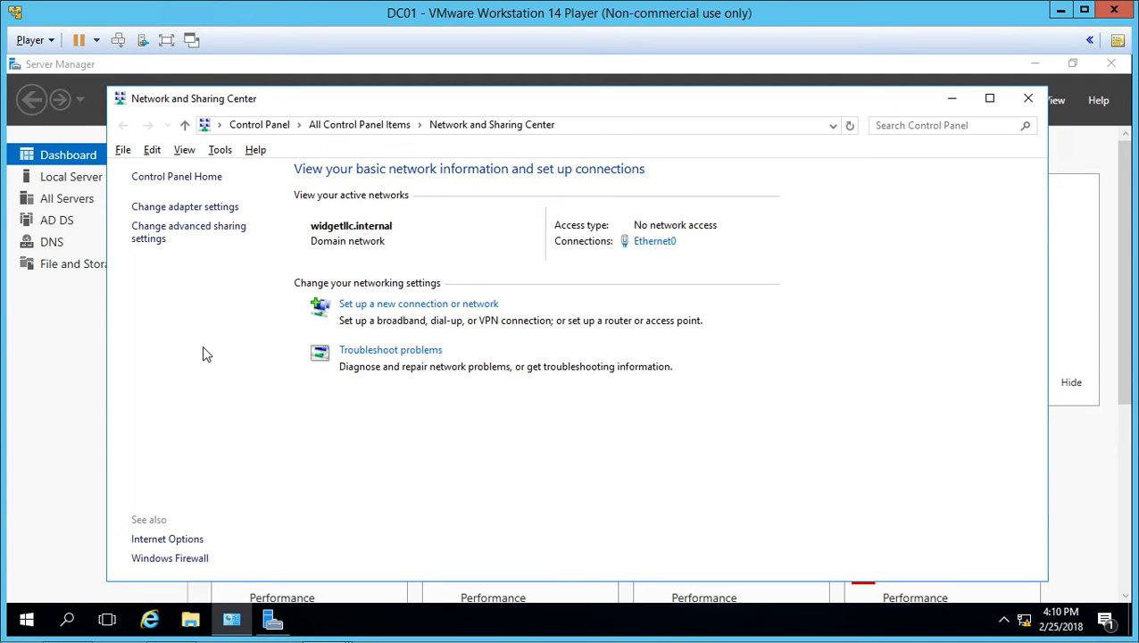
mouse_move(221, 314)
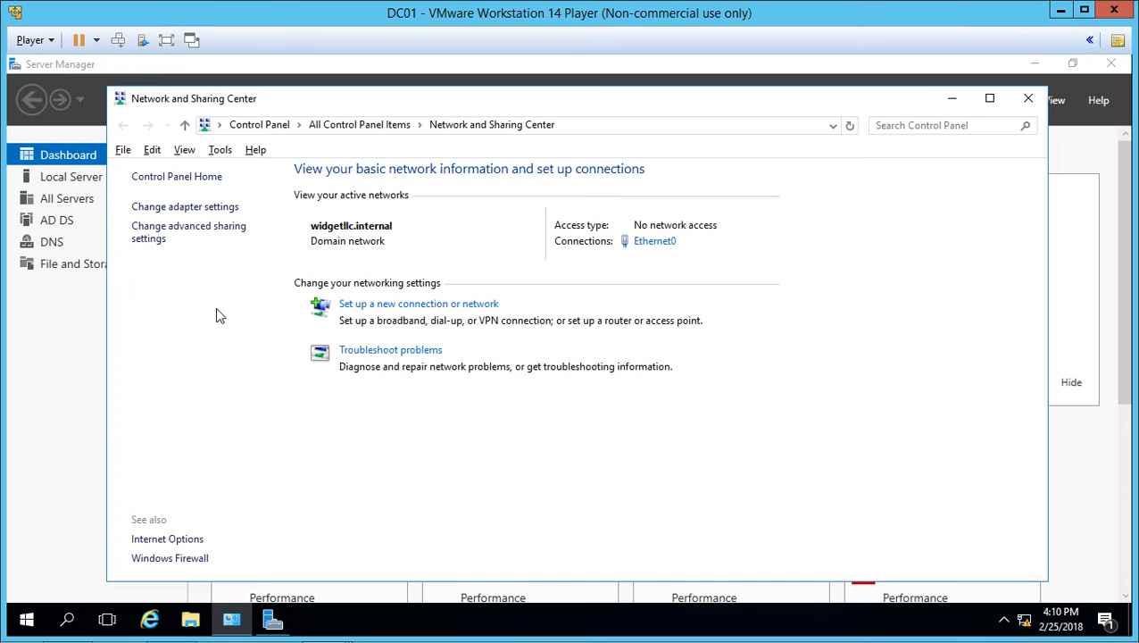
mouse_move(243, 303)
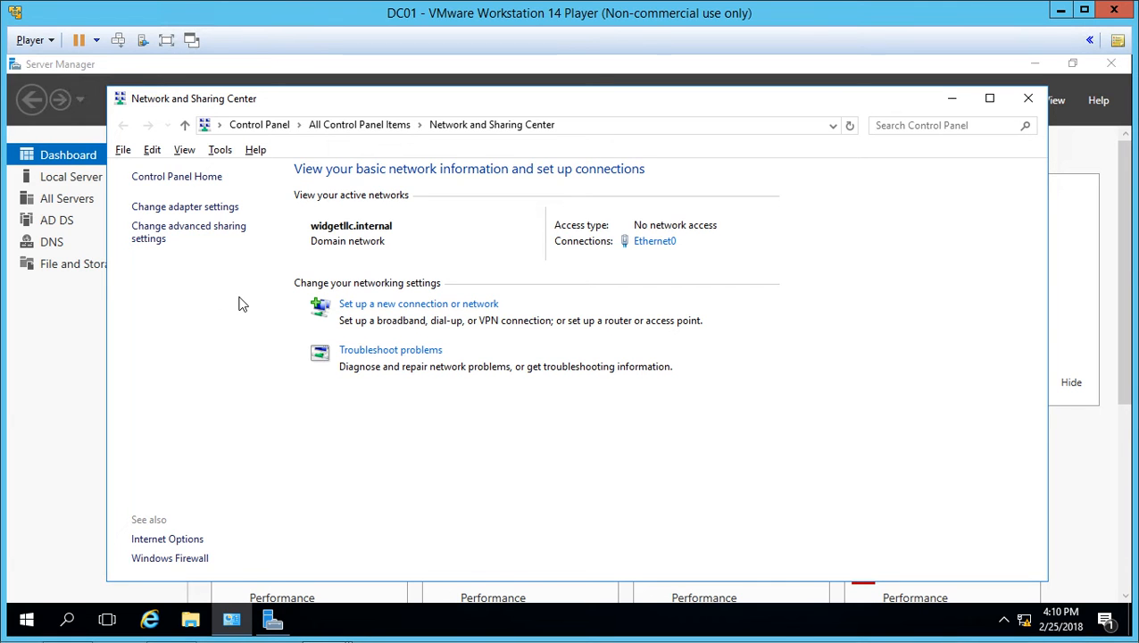
mouse_move(214, 210)
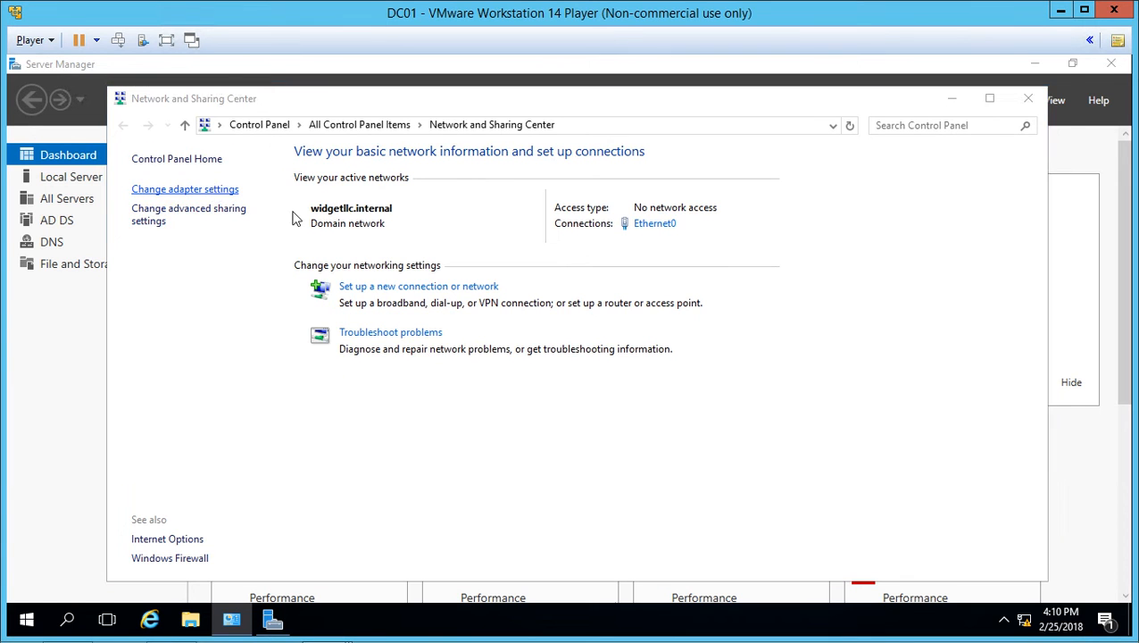
- Inspect Ethernet0's IPv4 properties (static 192.168.0.1, DNS 127.0.0.1) and cancel out unchanged
left_click(184, 190)
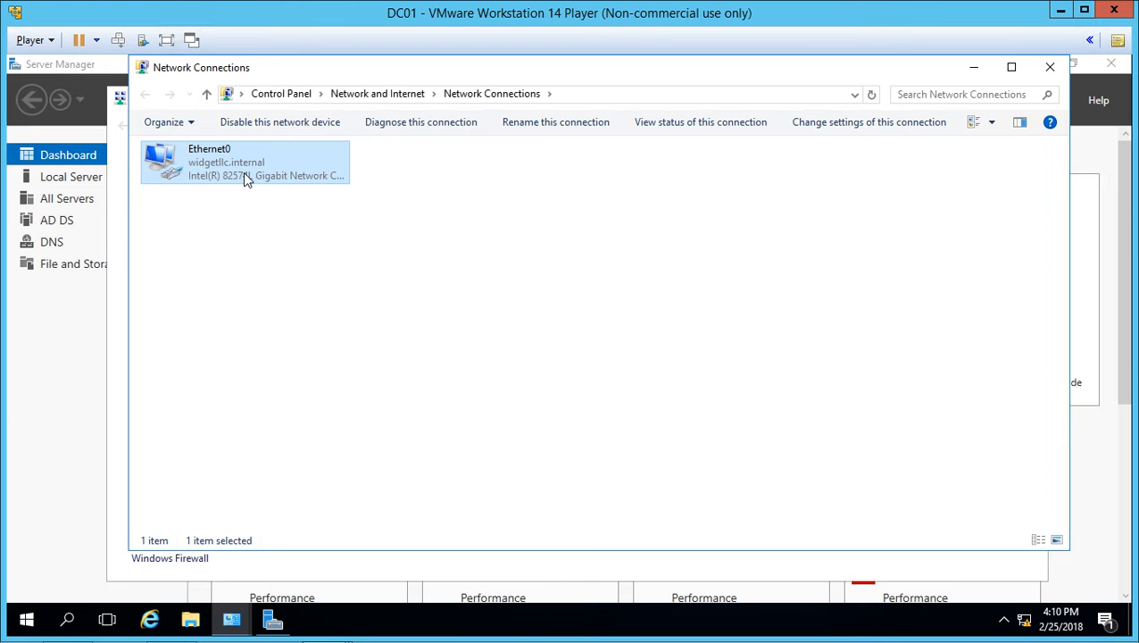
double_click(246, 163)
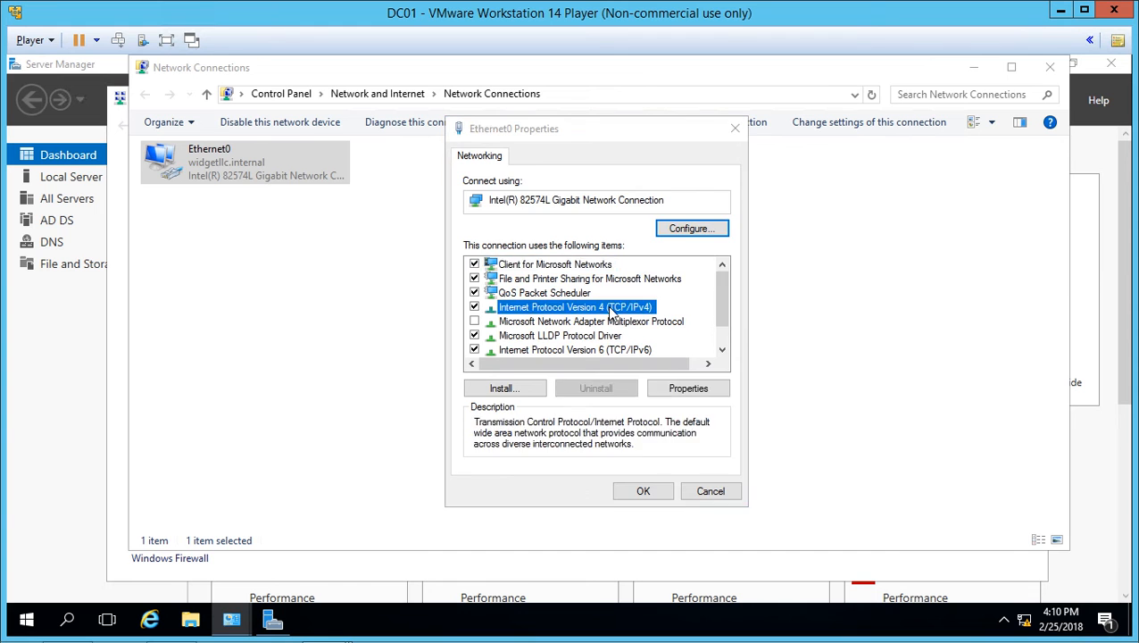
left_click(688, 387)
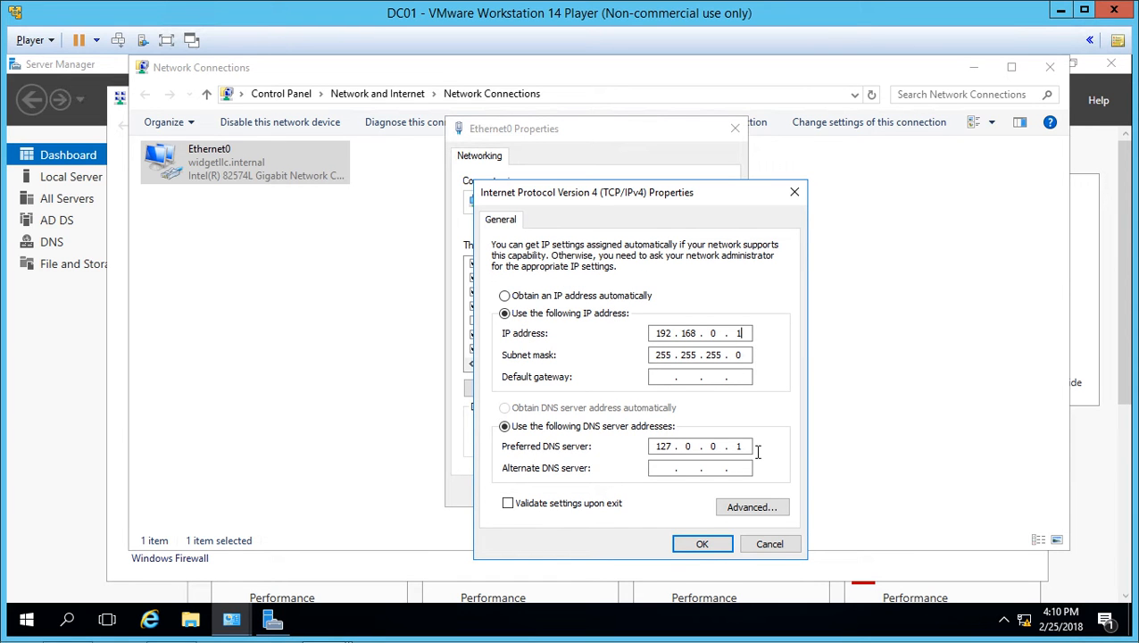
mouse_move(769, 564)
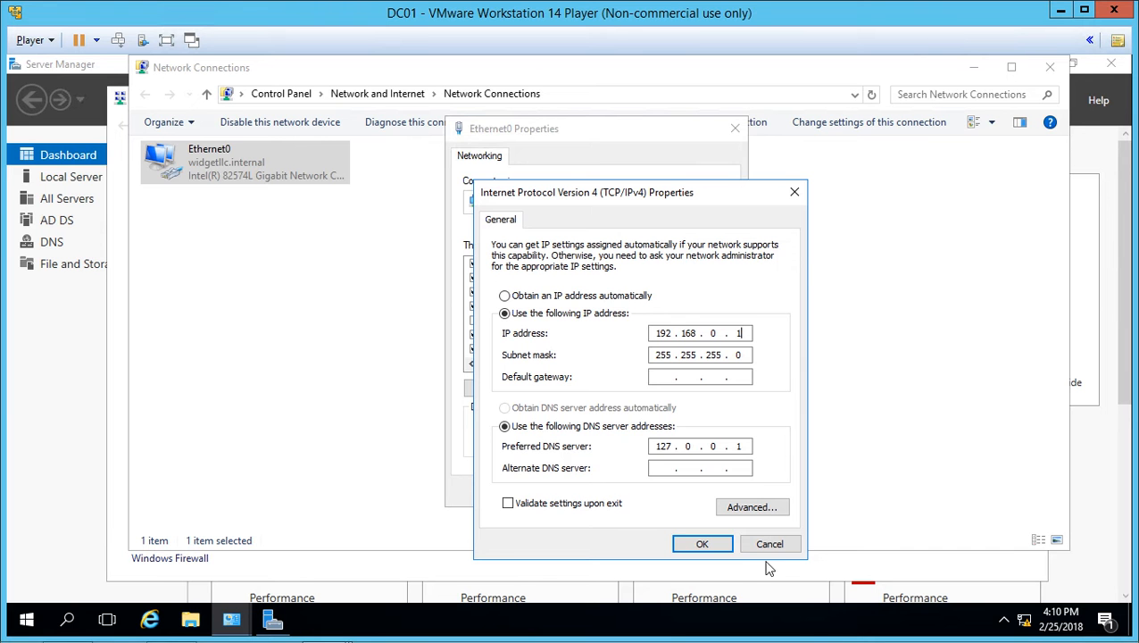
left_click(703, 542)
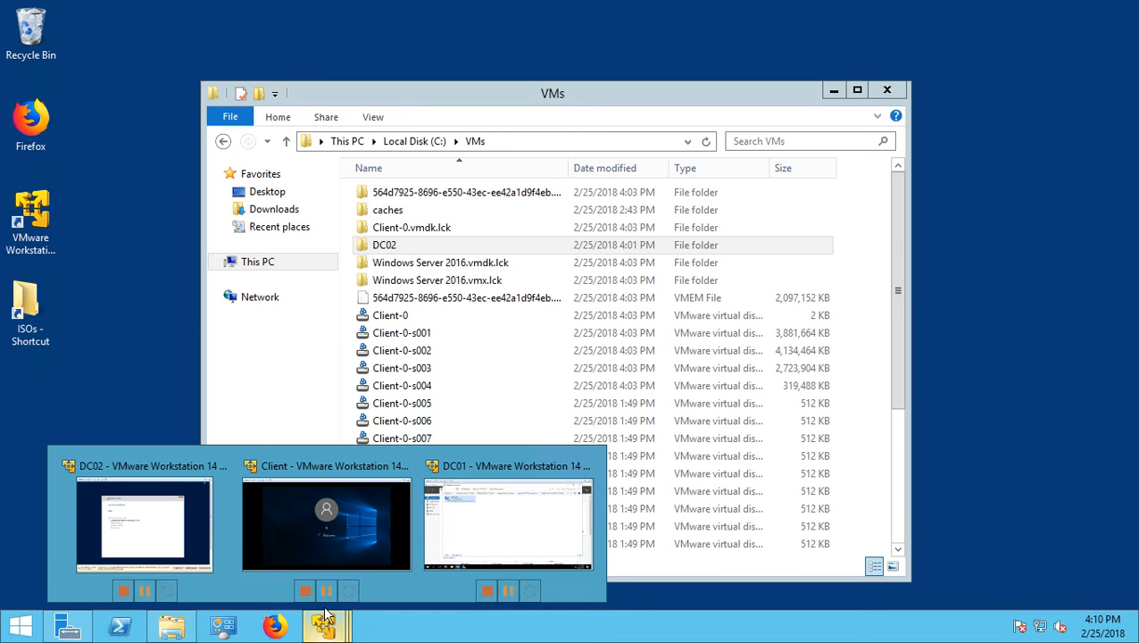
- Switch VMware Workstation Player to the Windows 10 Client virtual machine
left_click(325, 525)
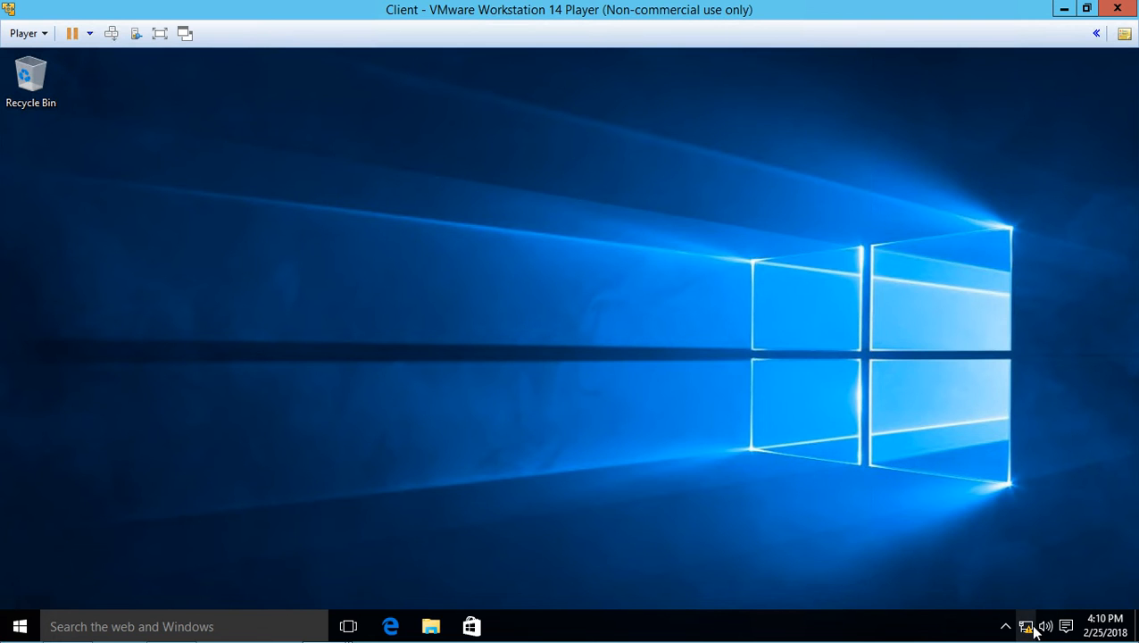
mouse_move(539, 359)
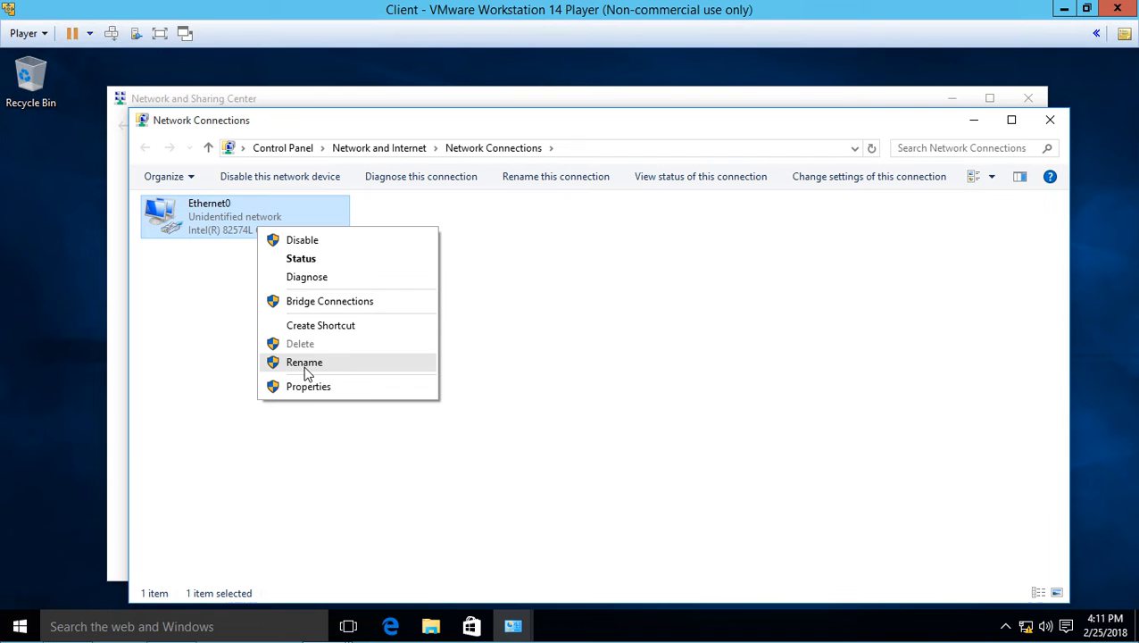
- Inspect the client's Ethernet0 IPv4 properties (192.168.0.3, DNS 192.168.0.1) and cancel out unchanged
left_click(422, 366)
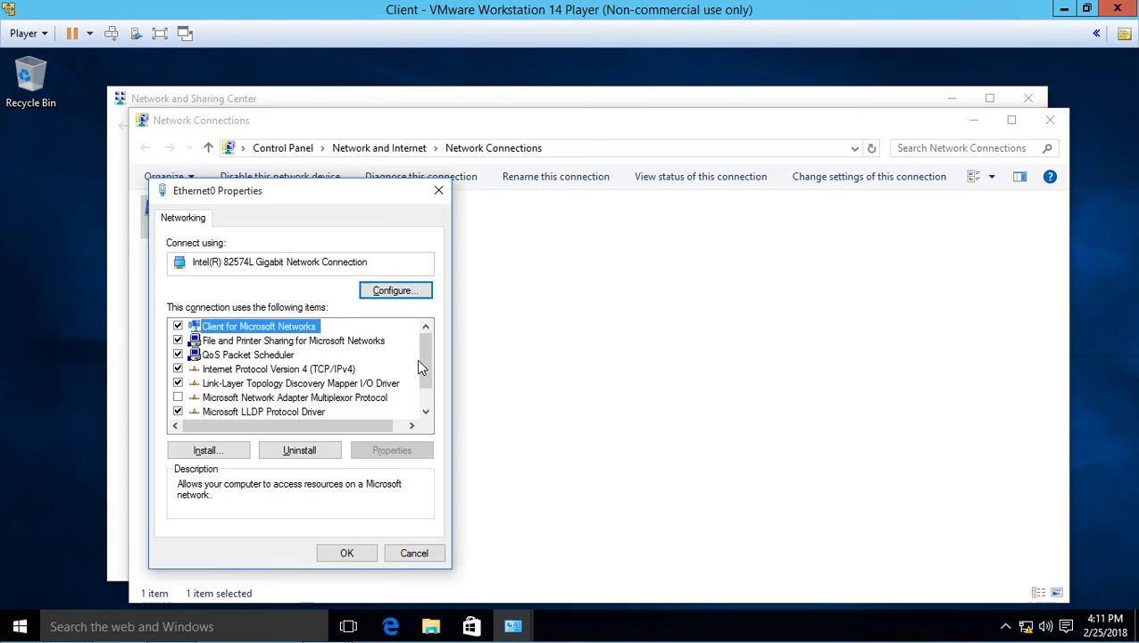
left_click_drag(217, 189, 497, 134)
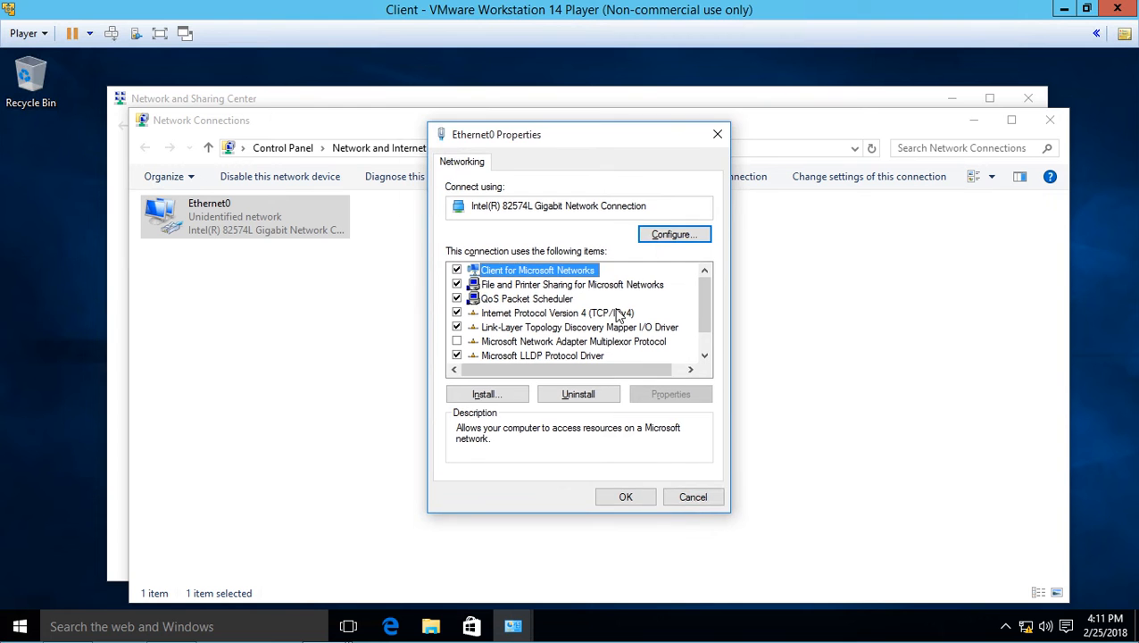
double_click(557, 312)
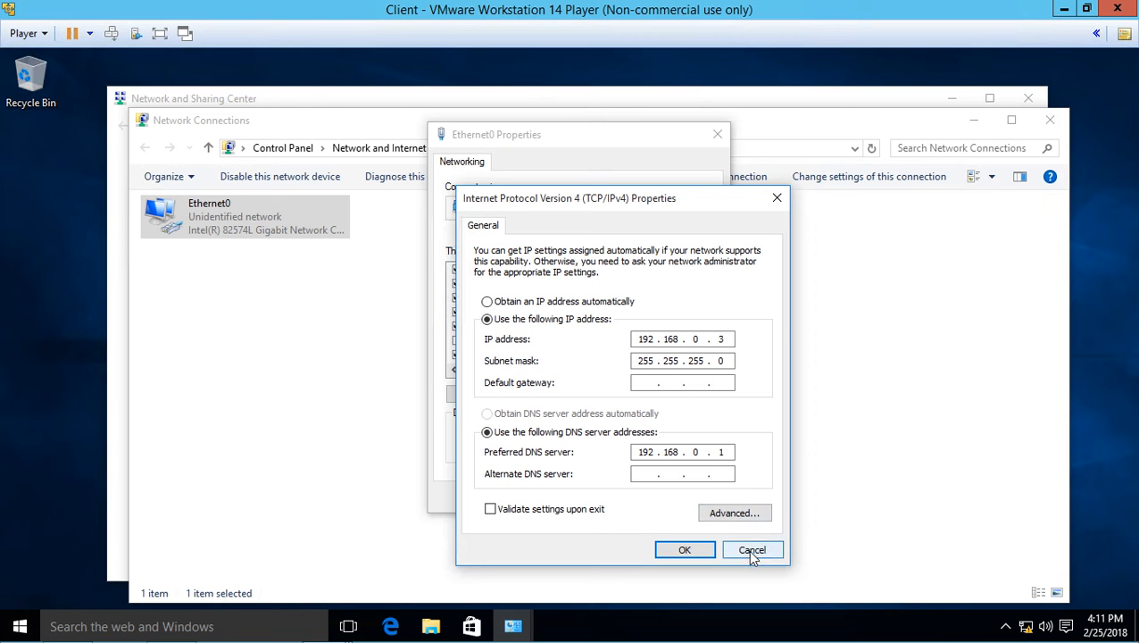
left_click(752, 550)
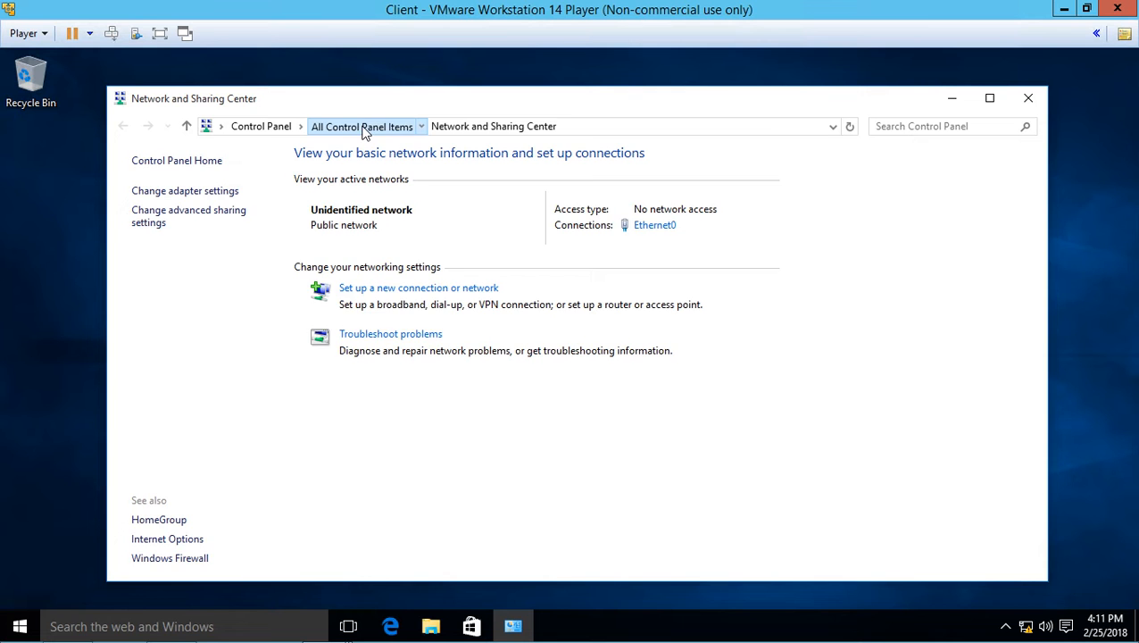
- Return to All Control Panel Items and scroll toward the System entry
left_click(360, 125)
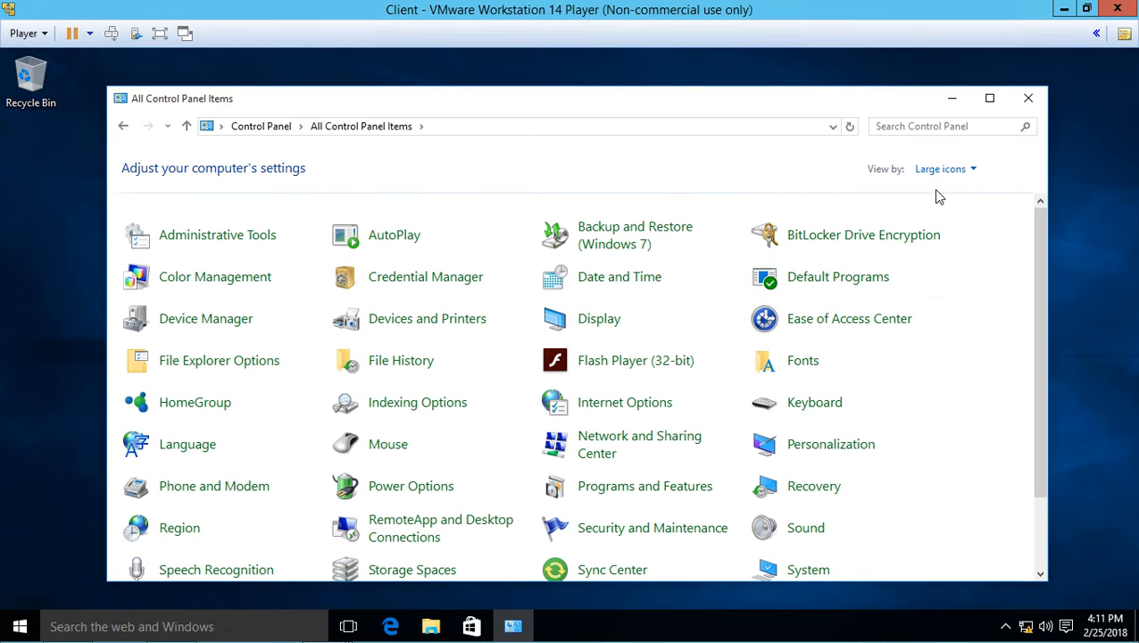
scroll("down", 3)
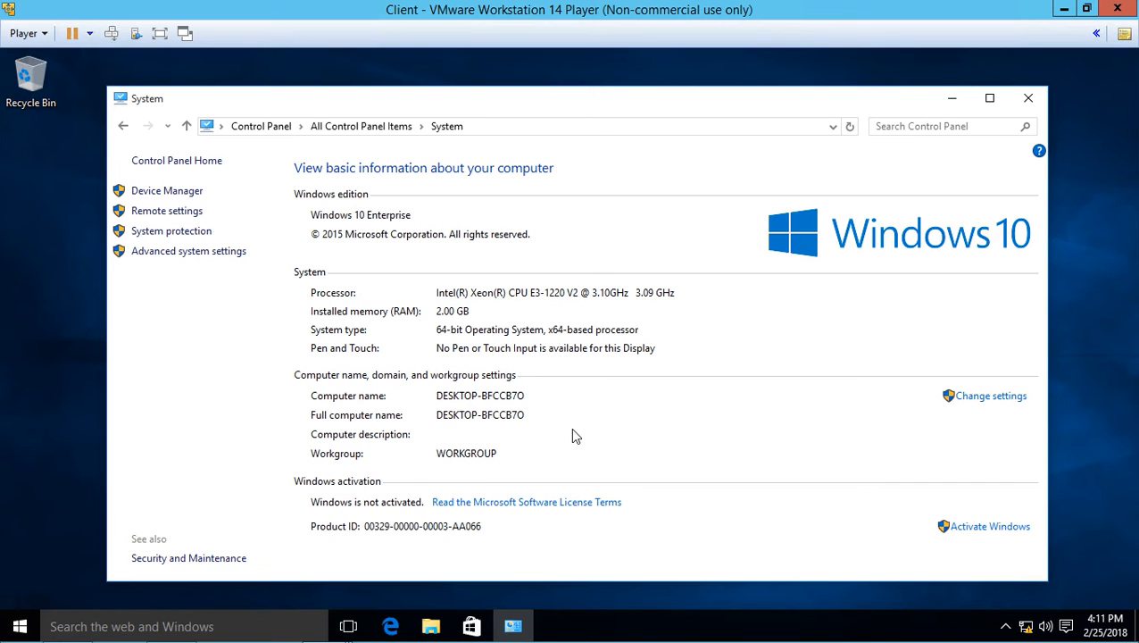
mouse_move(450, 410)
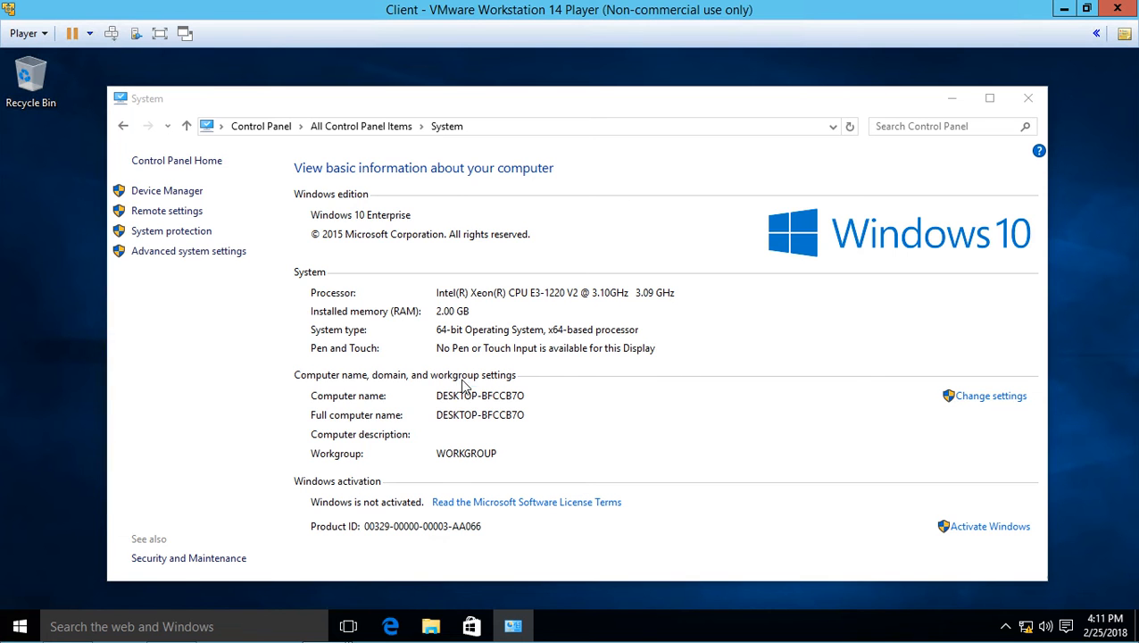
- Set computer name Client with domain membership widgetllc.internal and submit the change
left_click(989, 396)
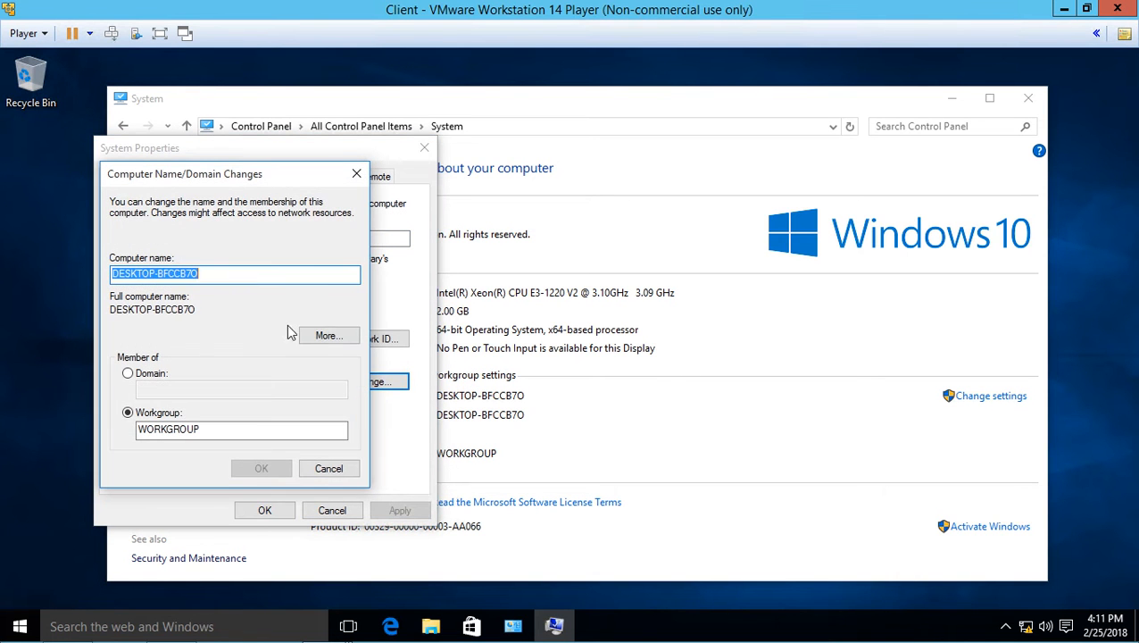
type("Client")
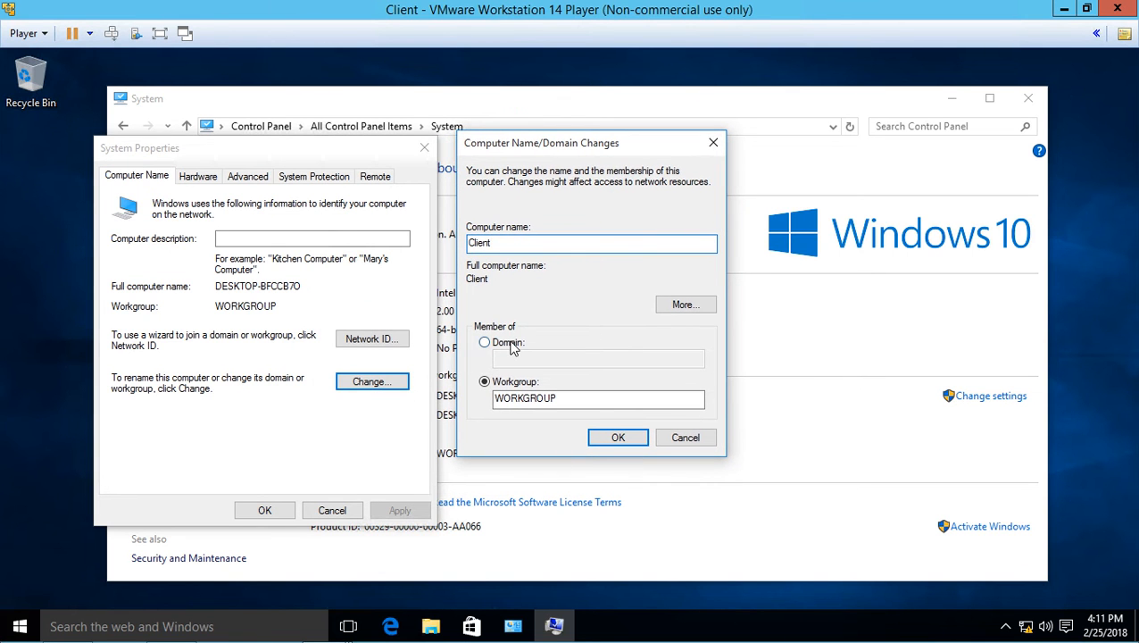
left_click(486, 342)
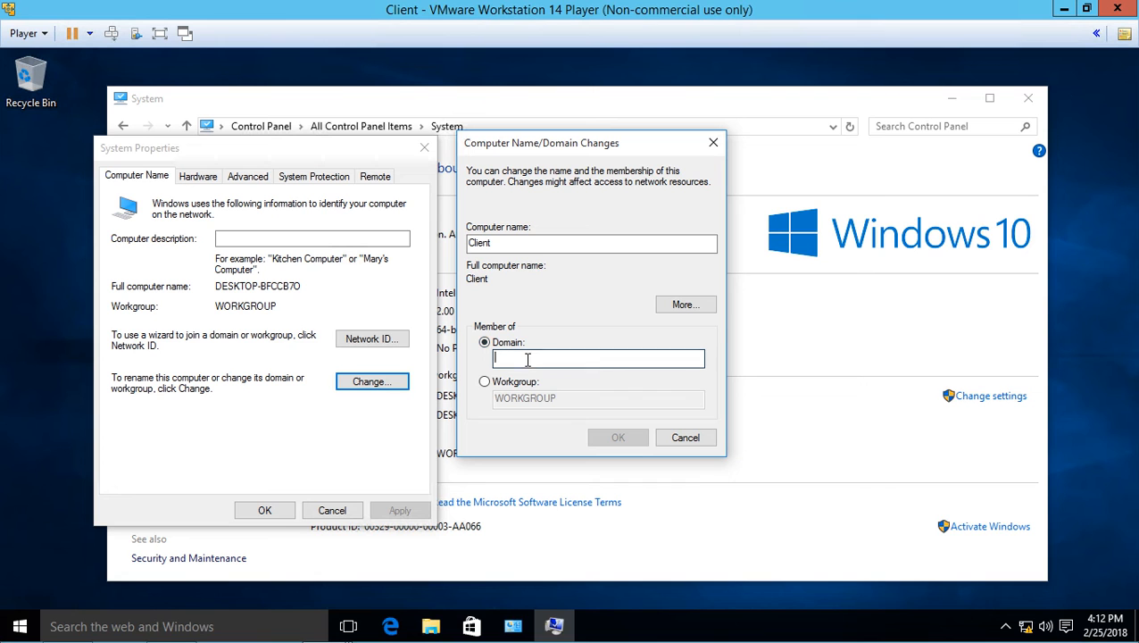
type("w")
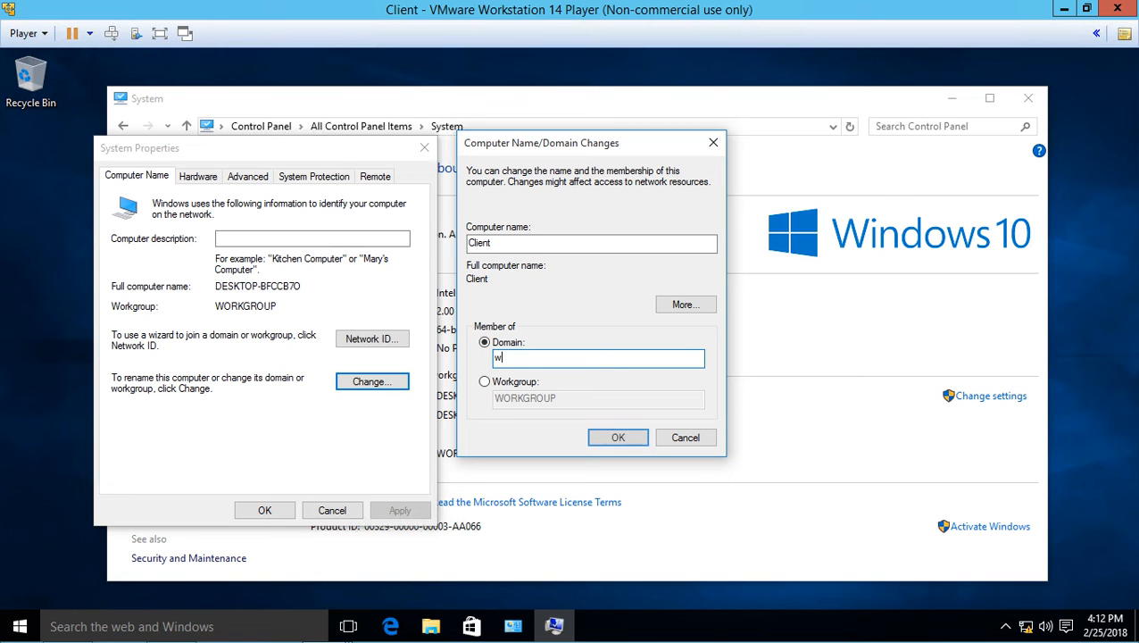
type("idgetllc")
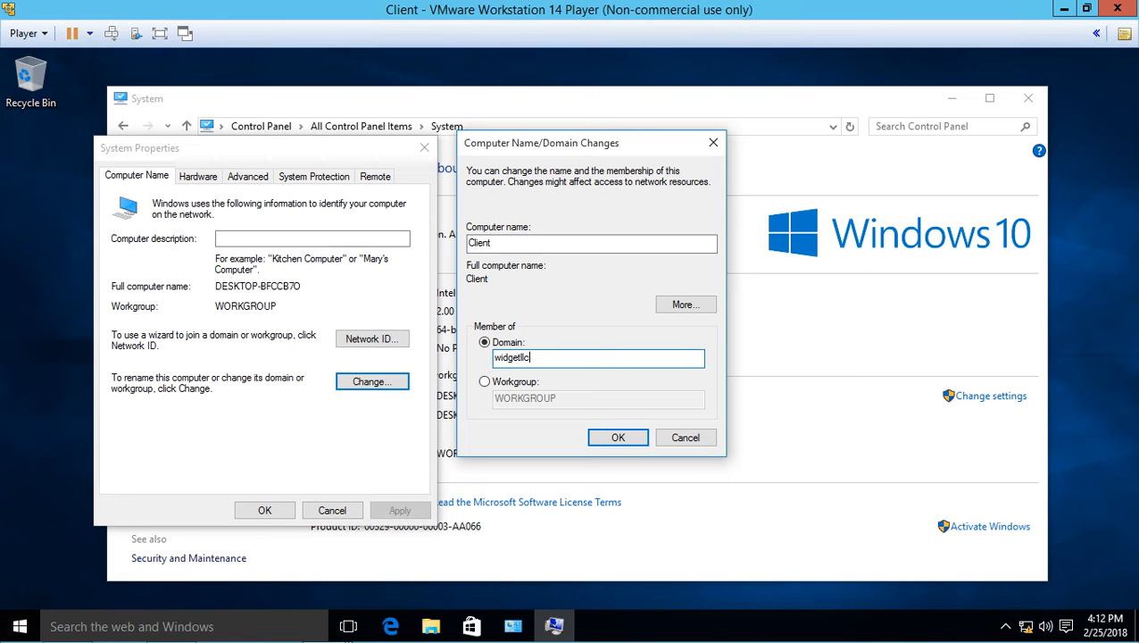
type(".internal")
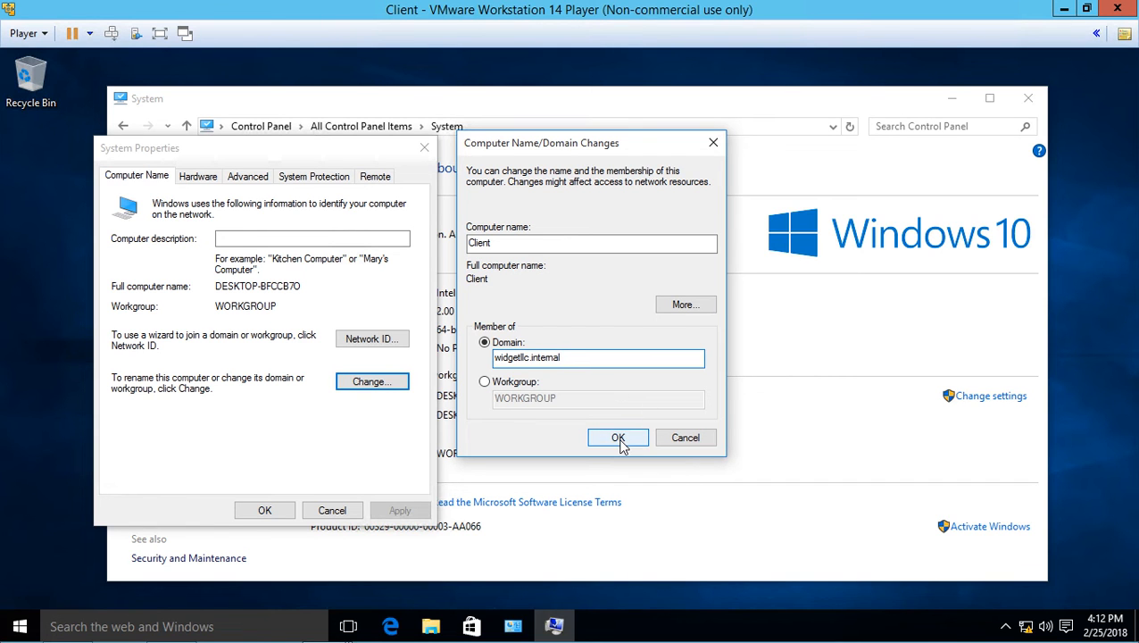
left_click(618, 437)
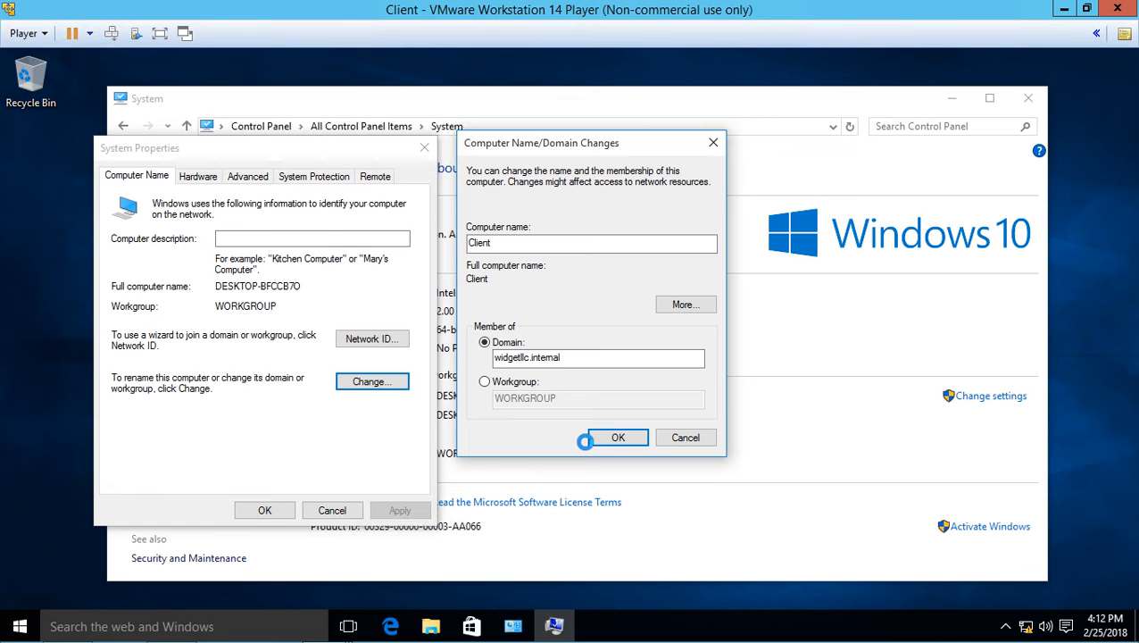
- Authorise the domain join as administrator and acknowledge the welcome to widgetllc.internal
left_click(617, 435)
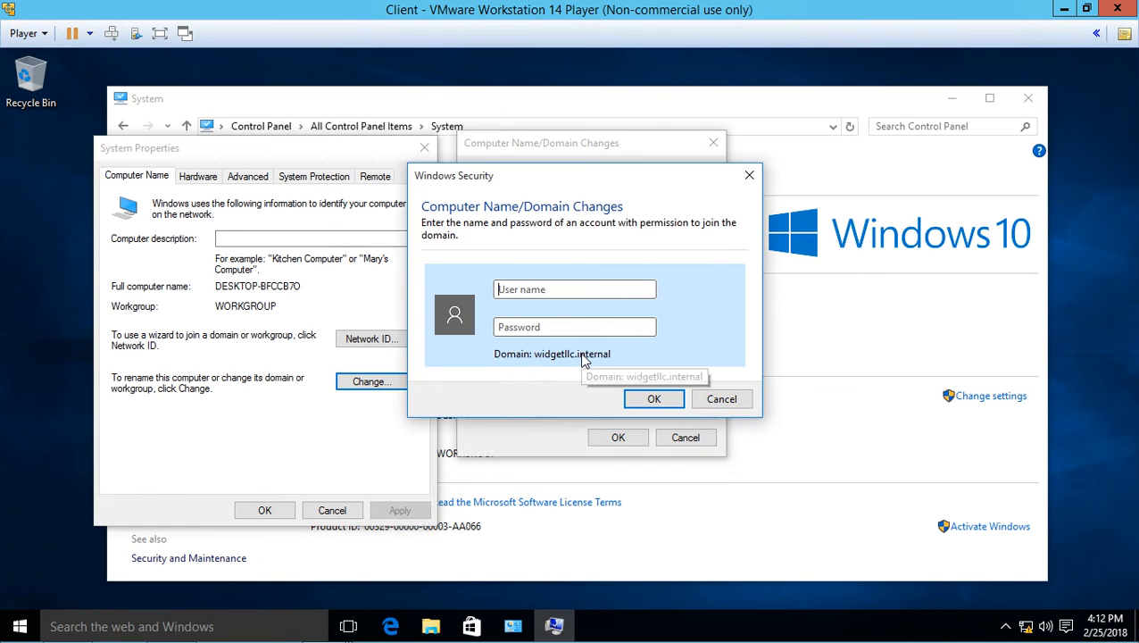
type("administrator")
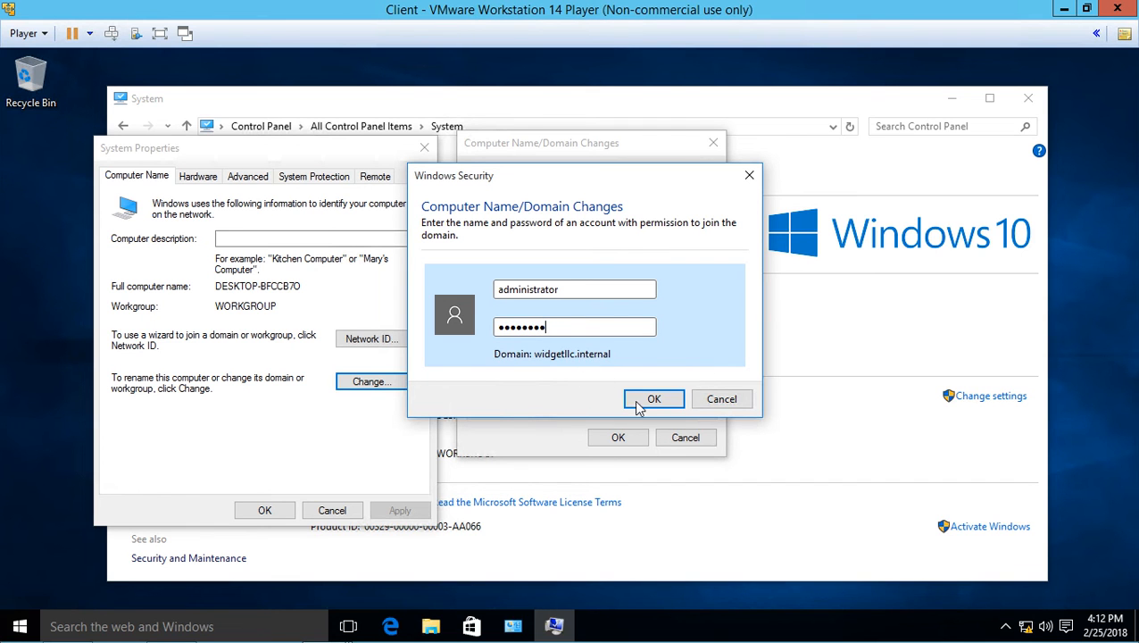
left_click(654, 398)
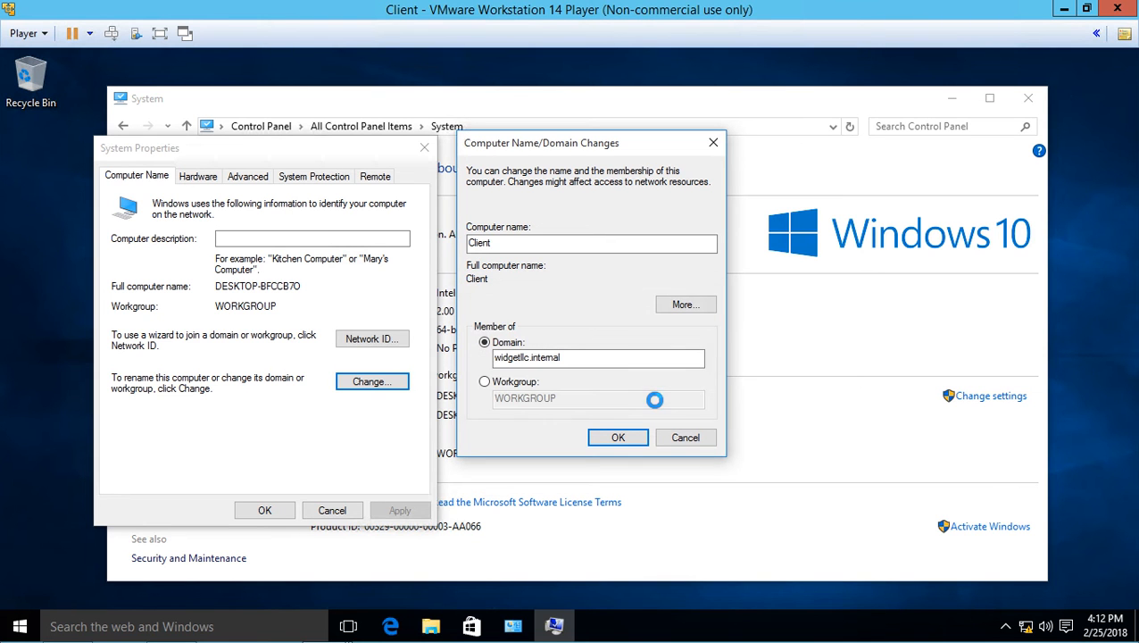
left_click(618, 436)
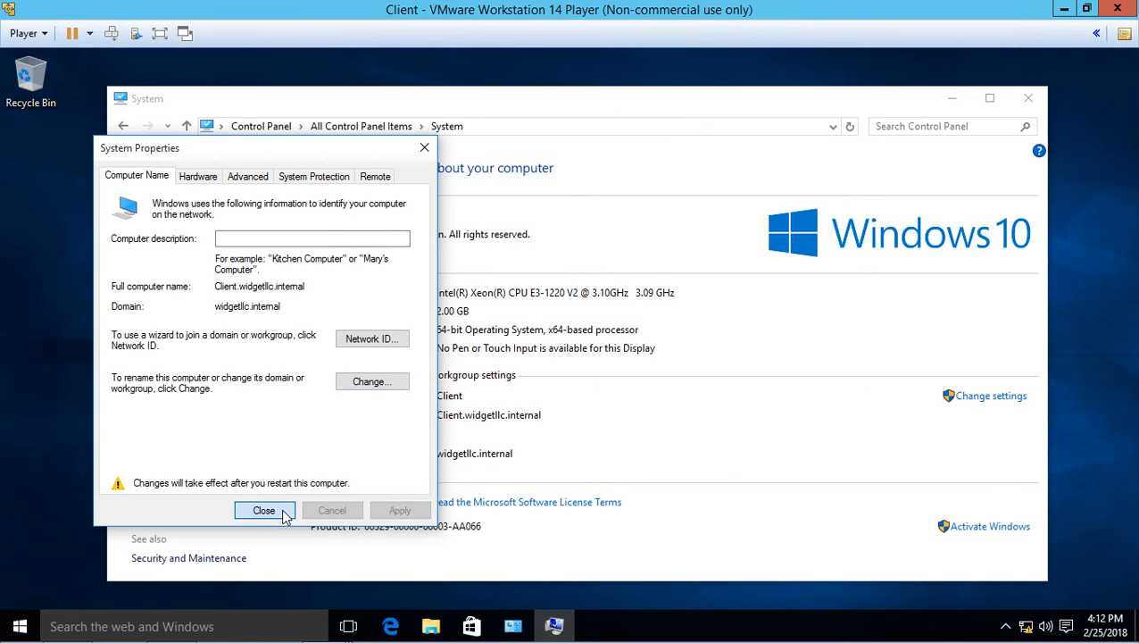
- Choose Restart Later and head back into Network and Sharing Center
left_click(264, 511)
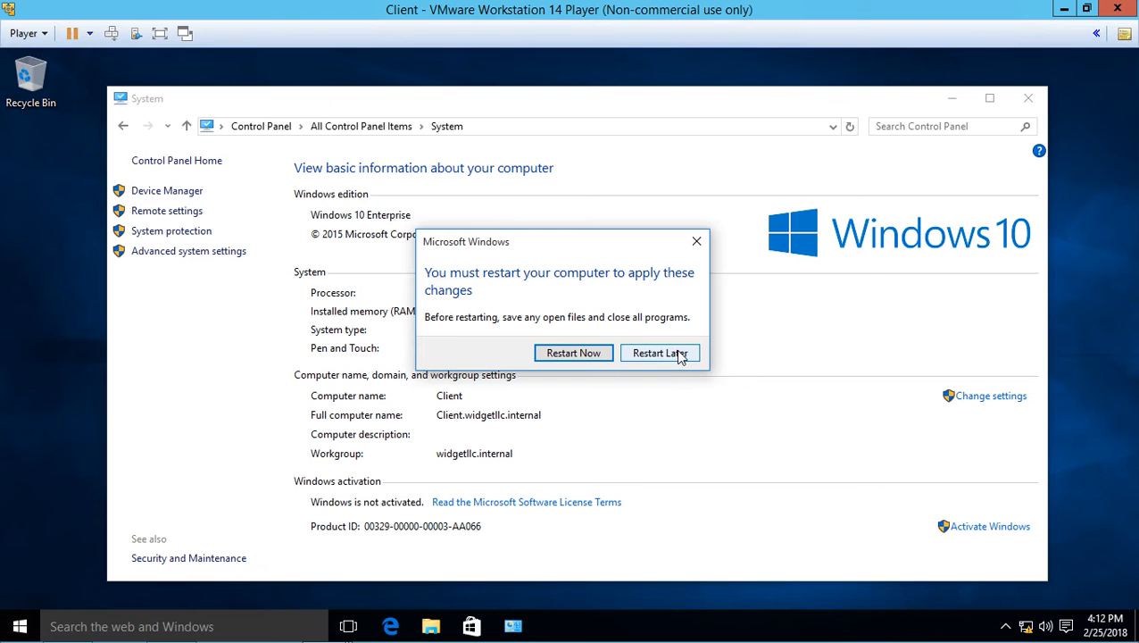
left_click(661, 353)
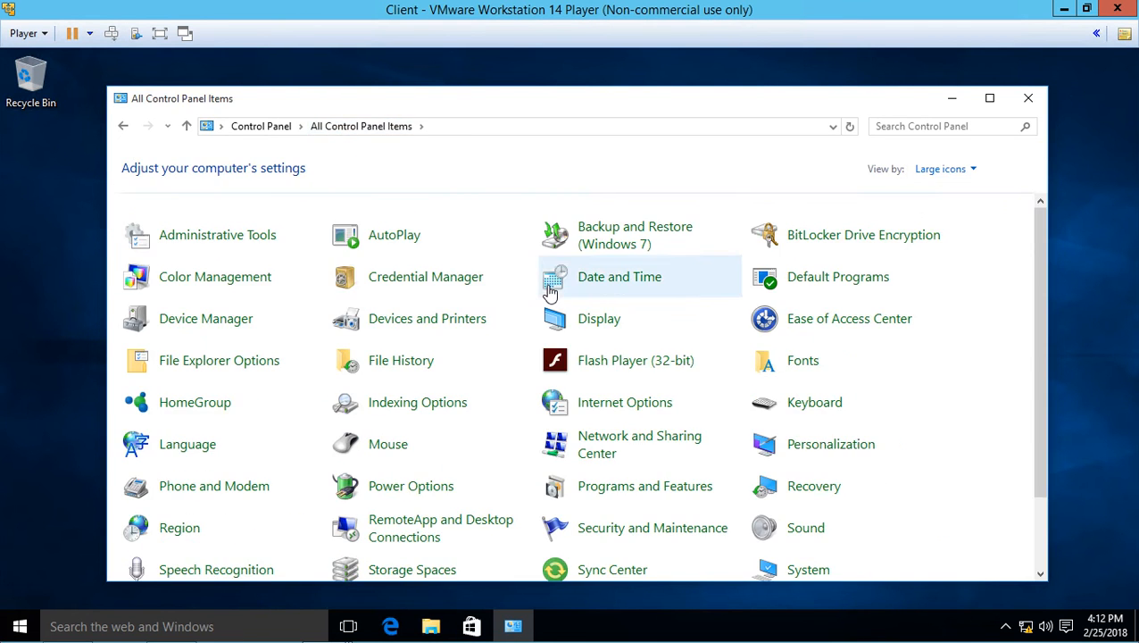
mouse_move(621, 443)
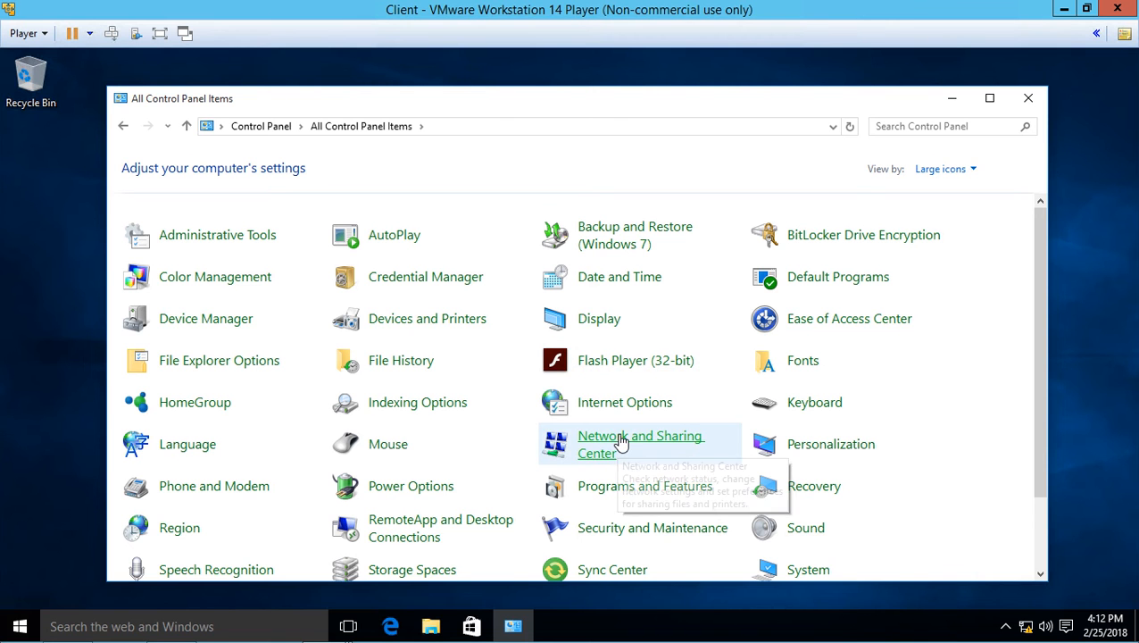
left_click(640, 442)
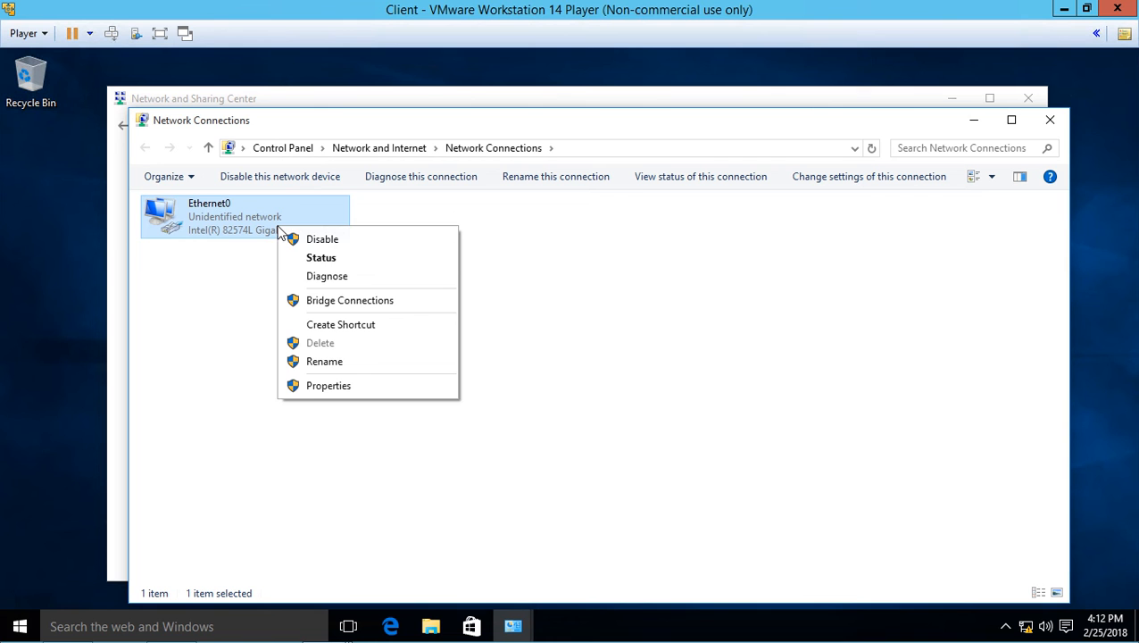
- Uncheck Internet Protocol Version 6 in Ethernet0's properties, apply, and close Network Connections
left_click(327, 386)
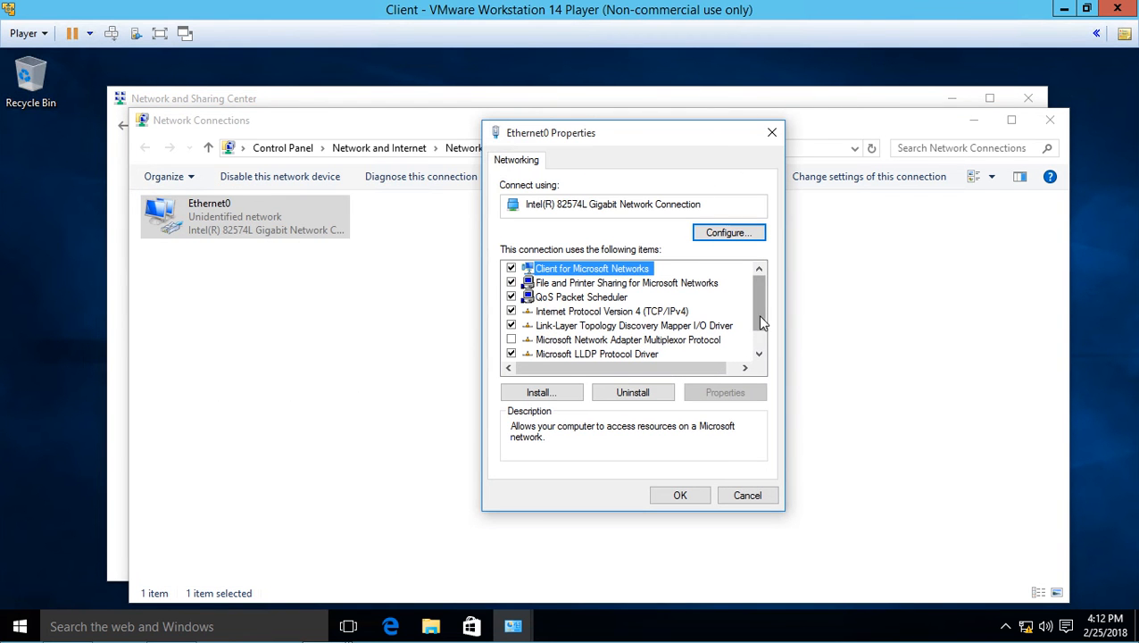
scroll("down", 3)
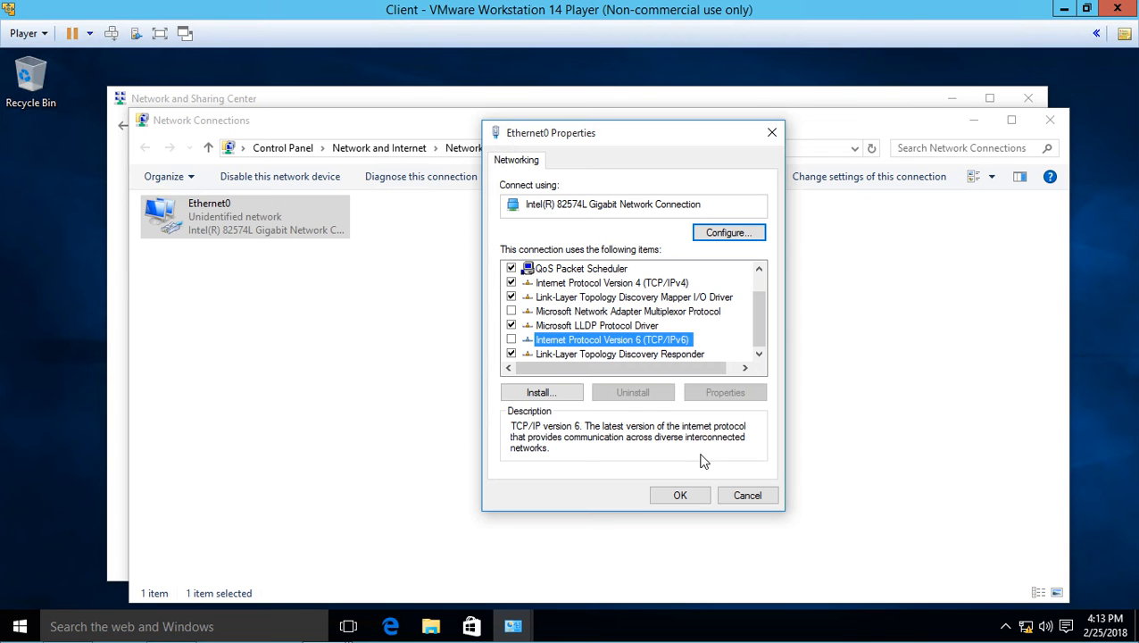
mouse_move(693, 511)
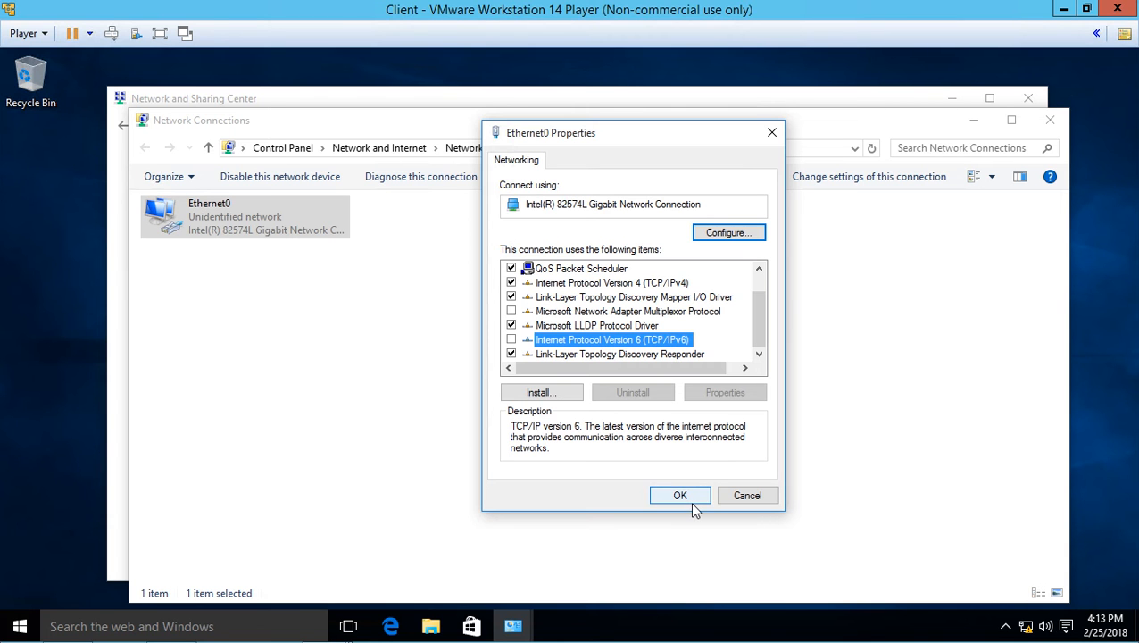
left_click(678, 494)
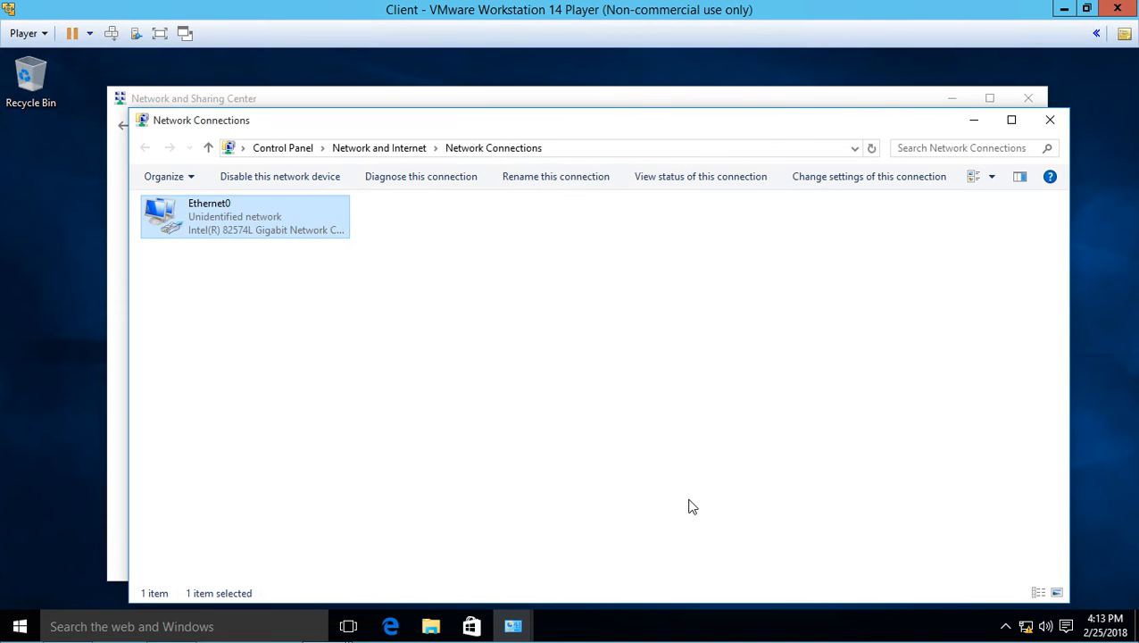
mouse_move(1049, 124)
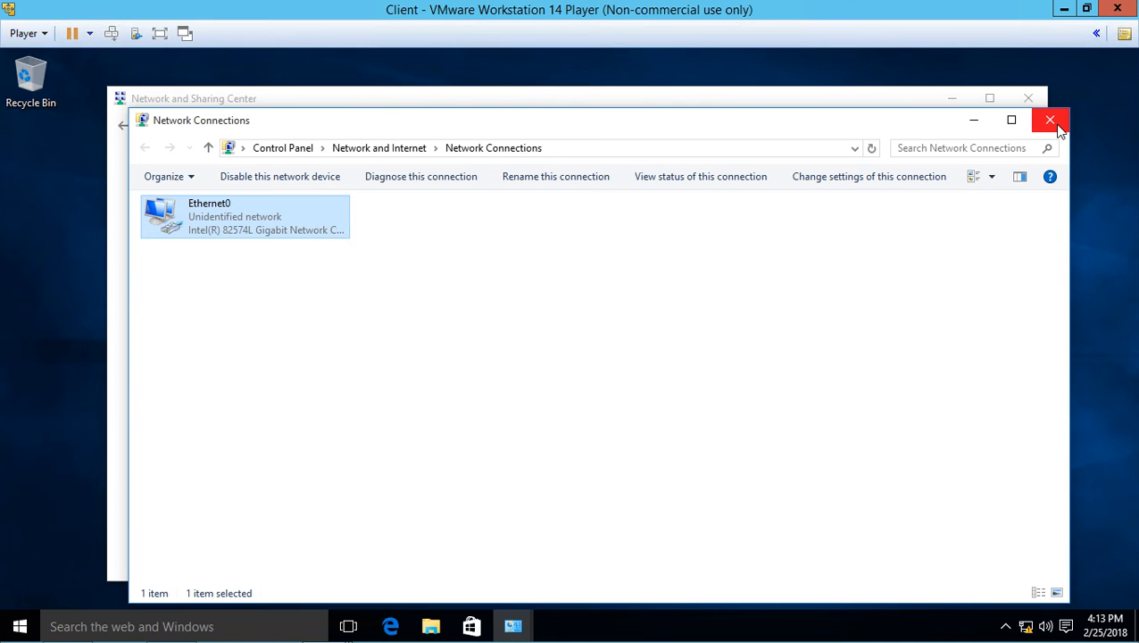
mouse_move(1060, 122)
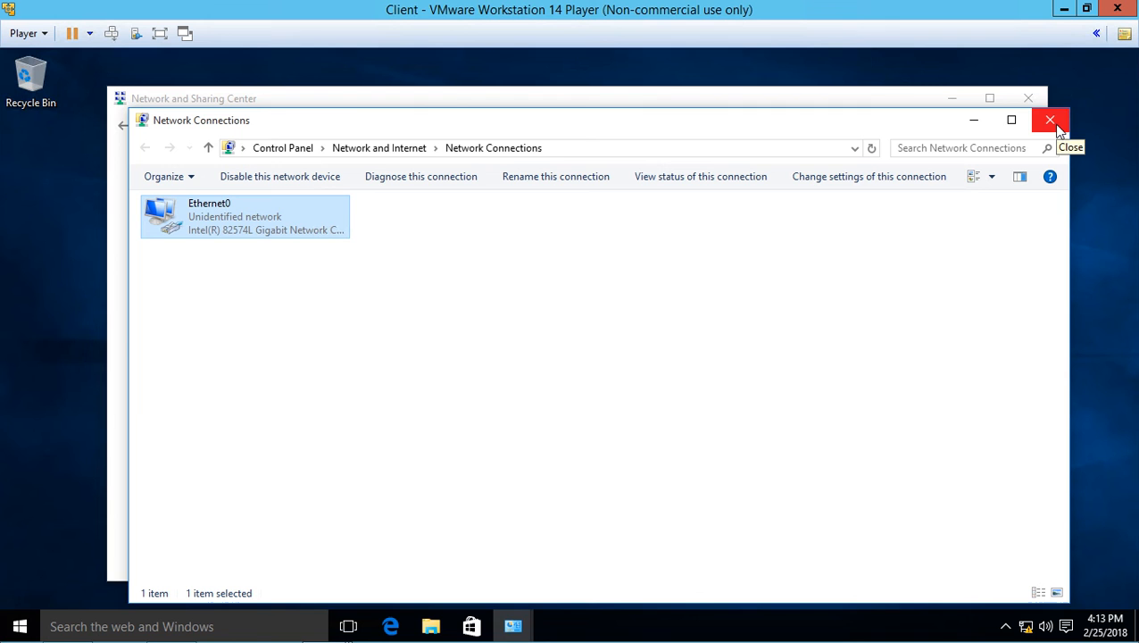
left_click(1049, 119)
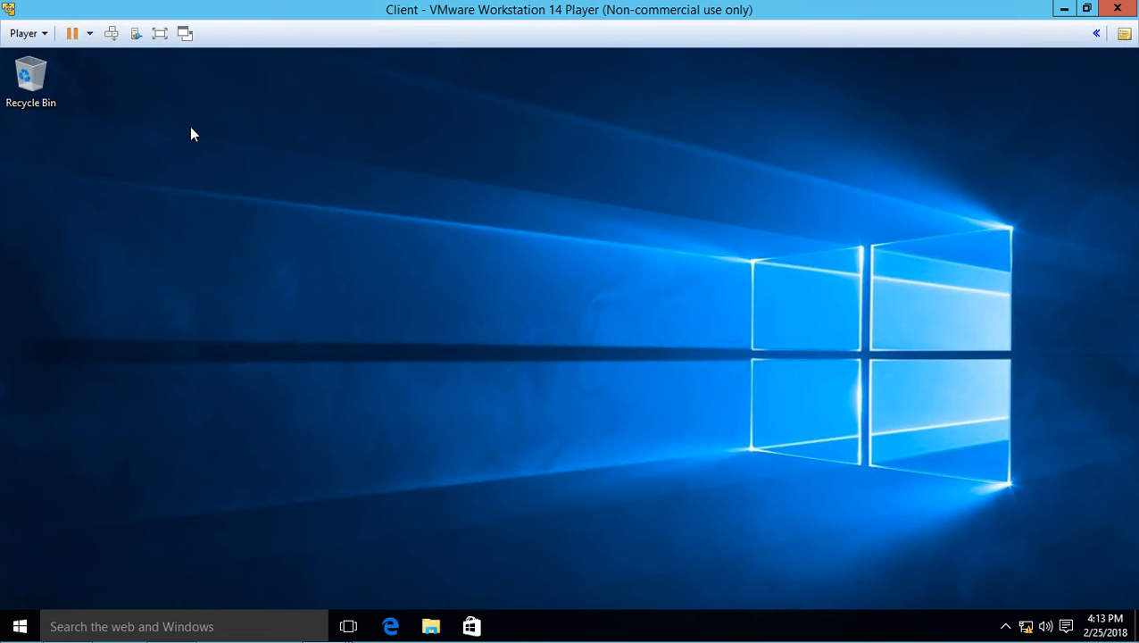
left_click(27, 34)
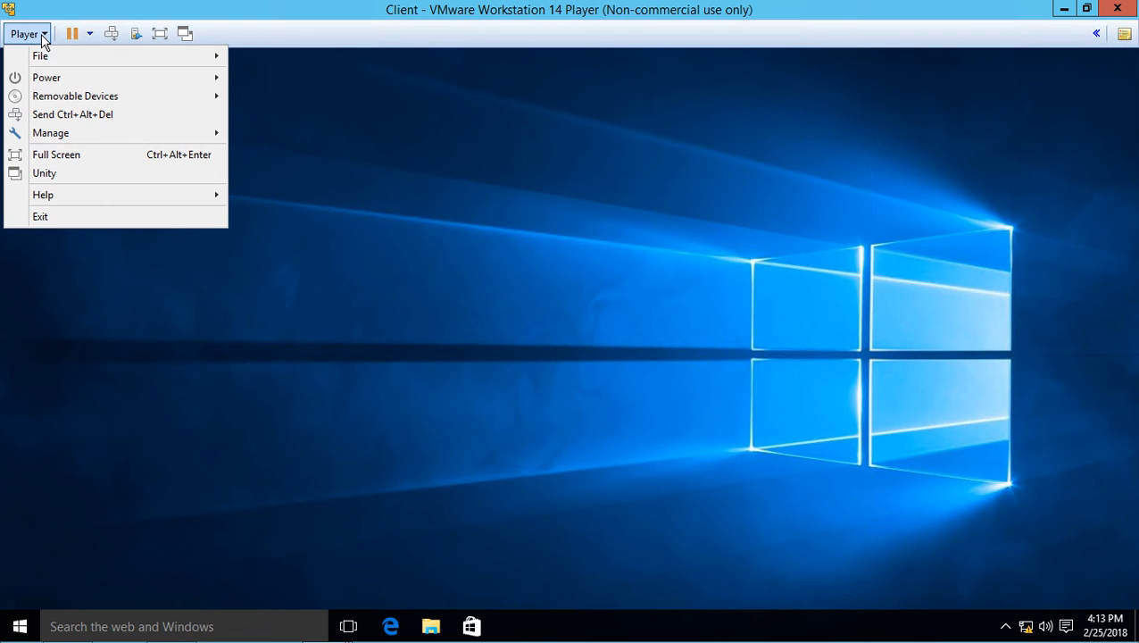
mouse_move(100, 133)
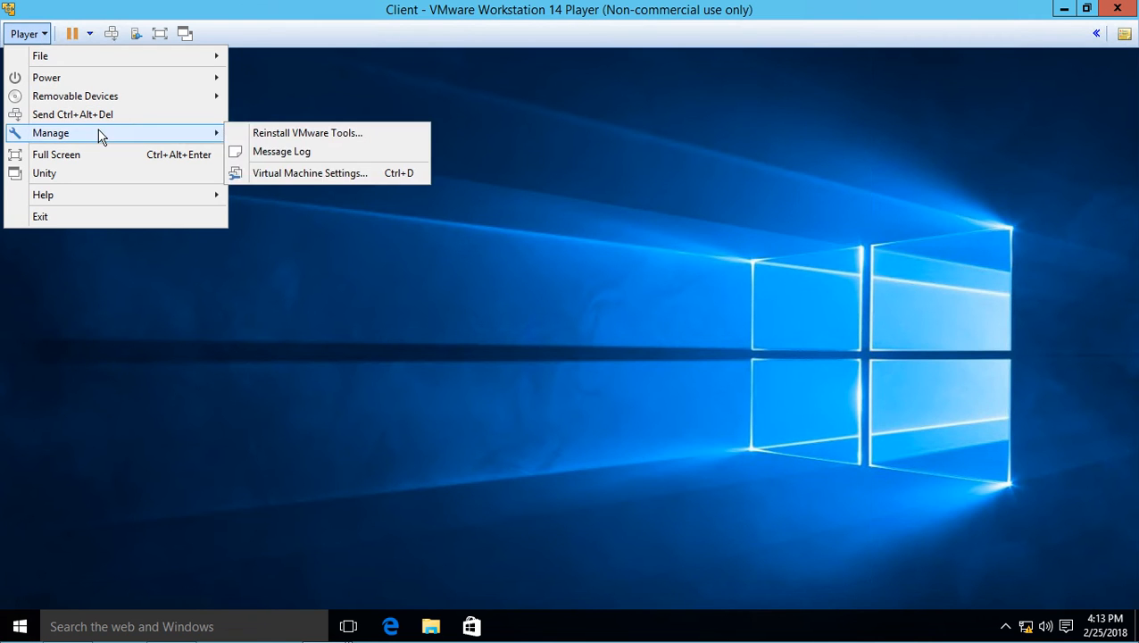
mouse_move(271, 171)
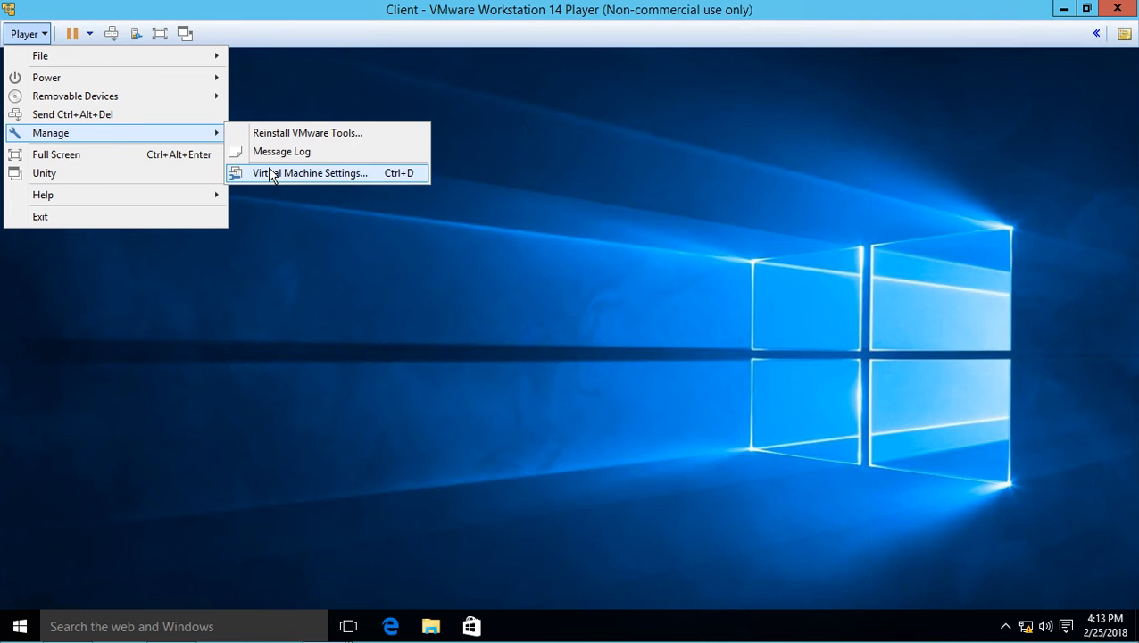
left_click(311, 171)
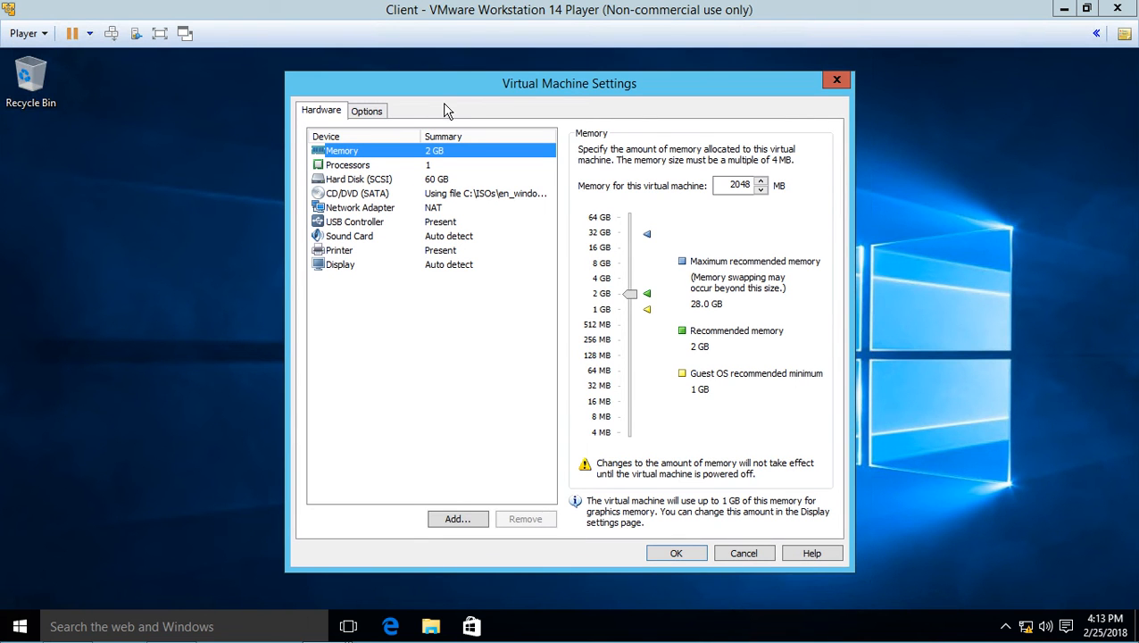
left_click(360, 207)
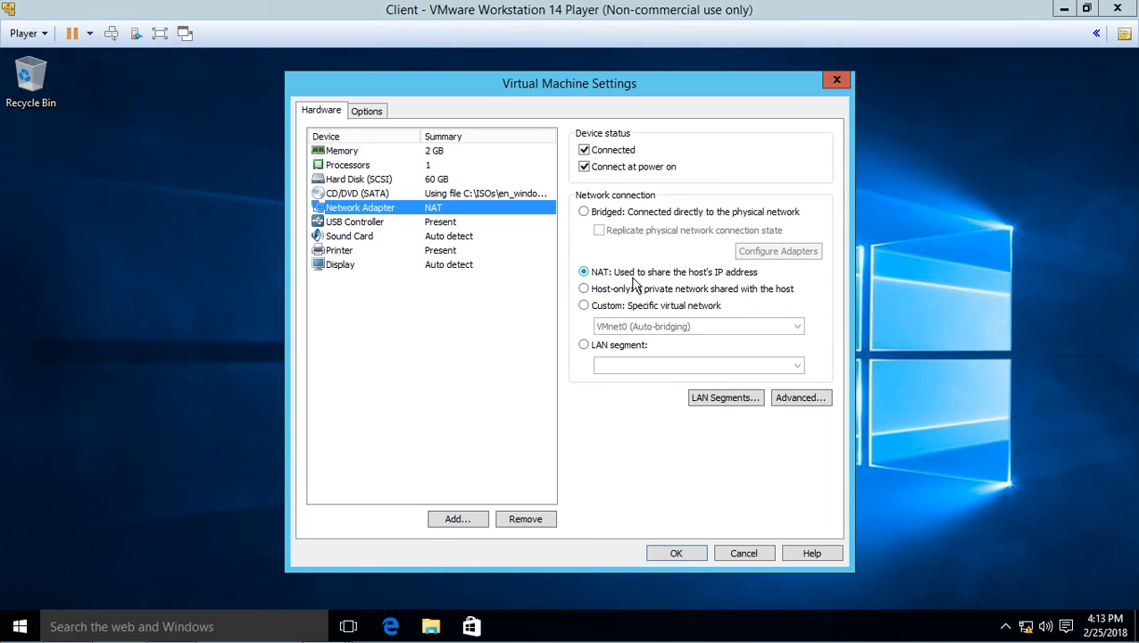
mouse_move(675, 264)
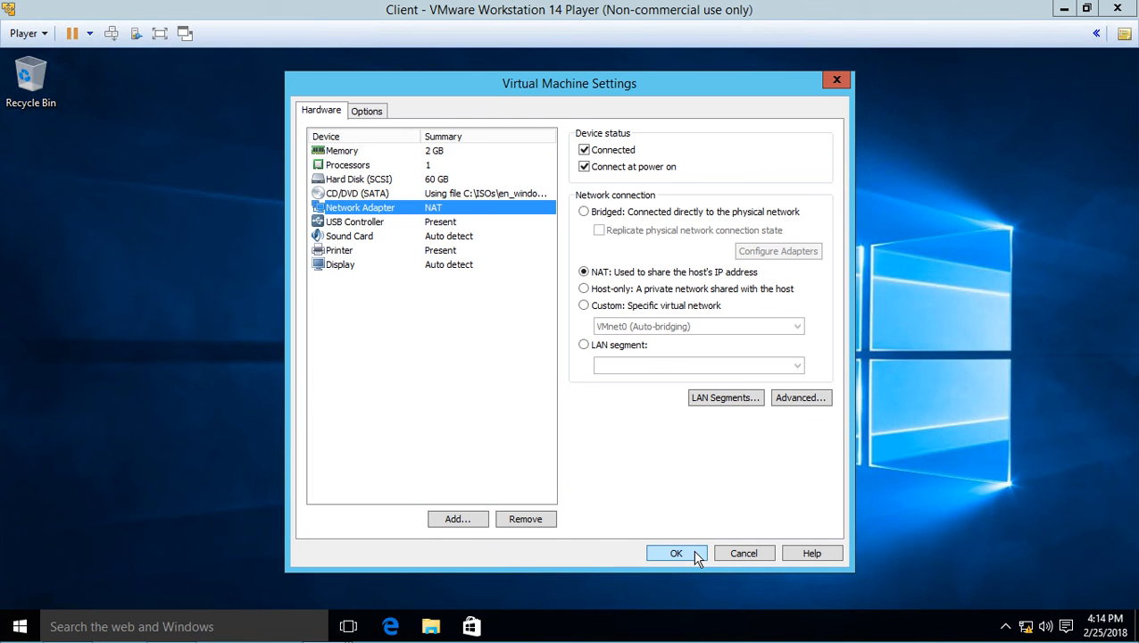
left_click(676, 553)
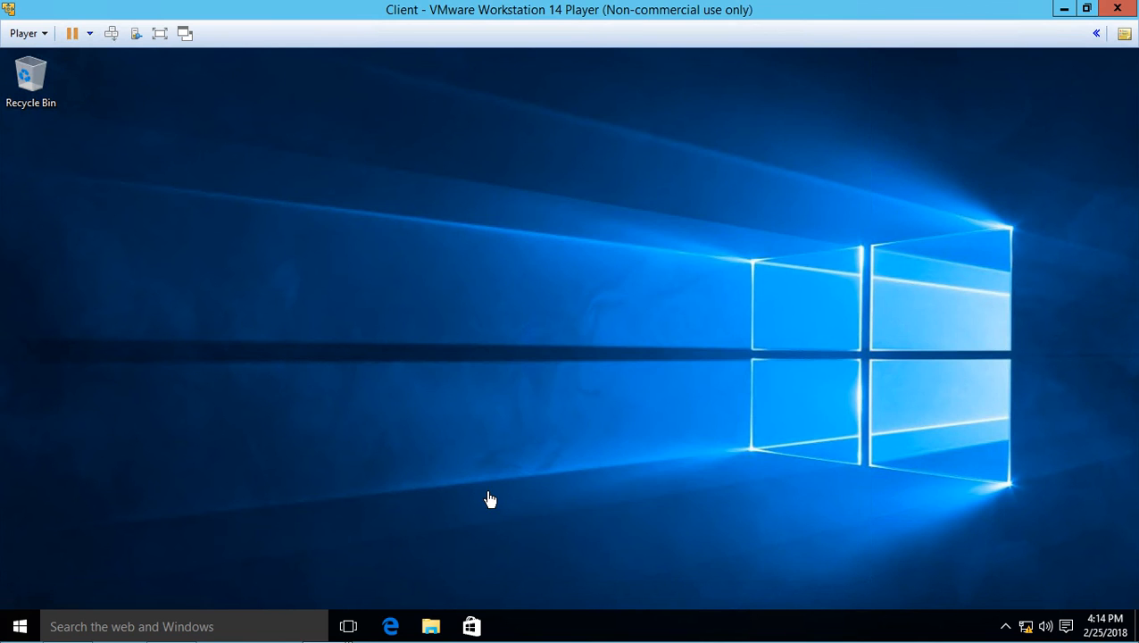
mouse_move(79, 607)
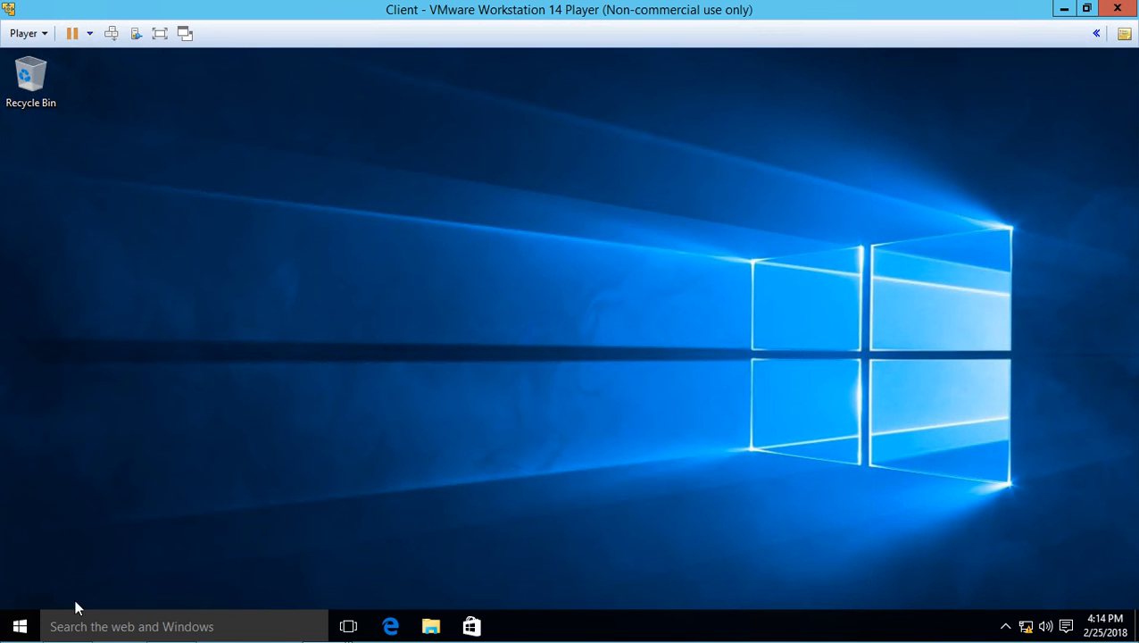
- Sign out of the current account from the Start button's quick menu
right_click(11, 618)
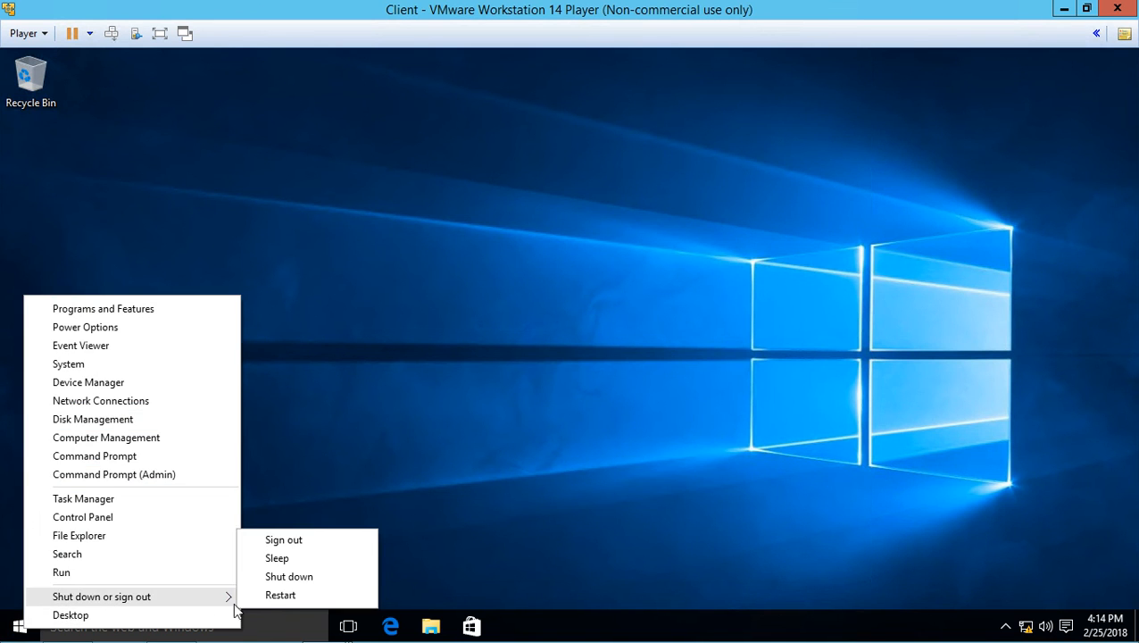
left_click(279, 594)
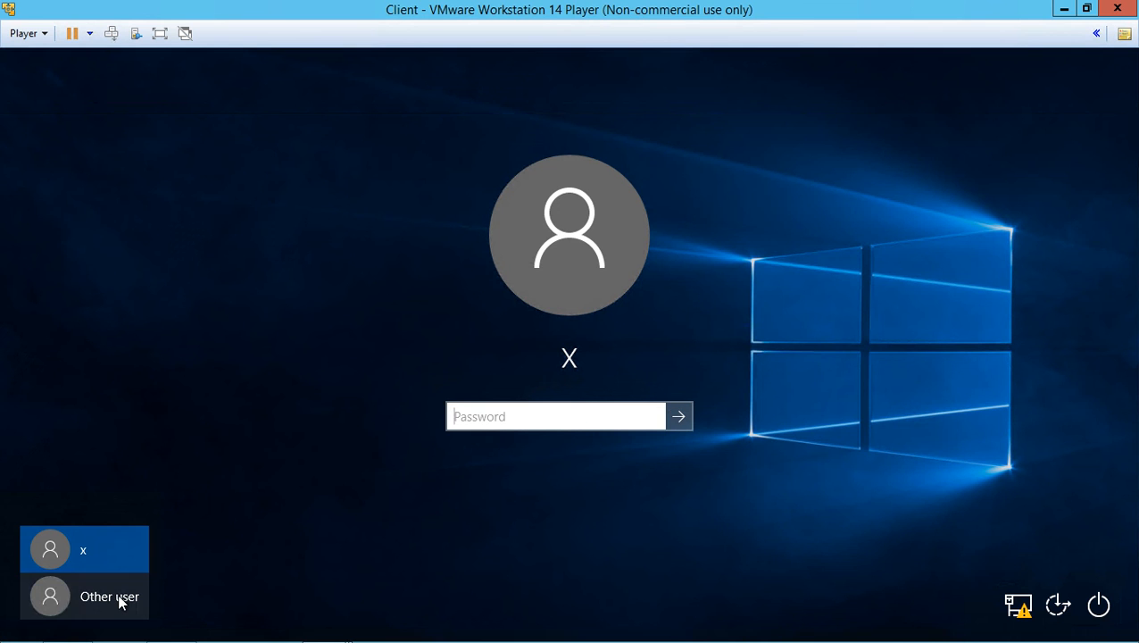
- Sign in as Other user widgetllc\administrator with its password
left_click(109, 596)
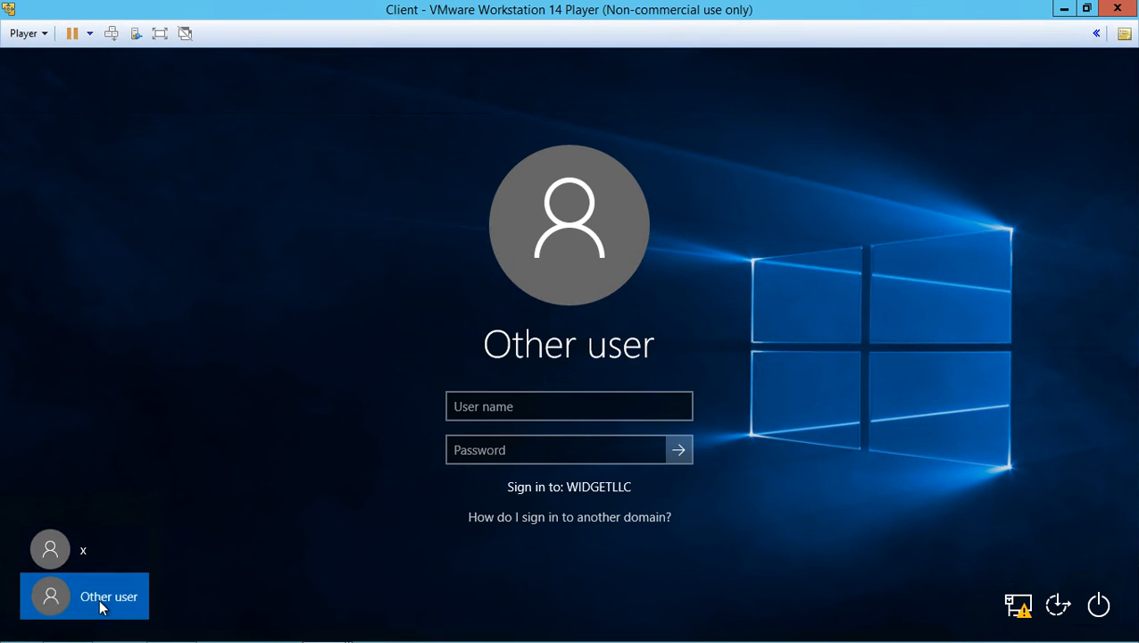
left_click(567, 407)
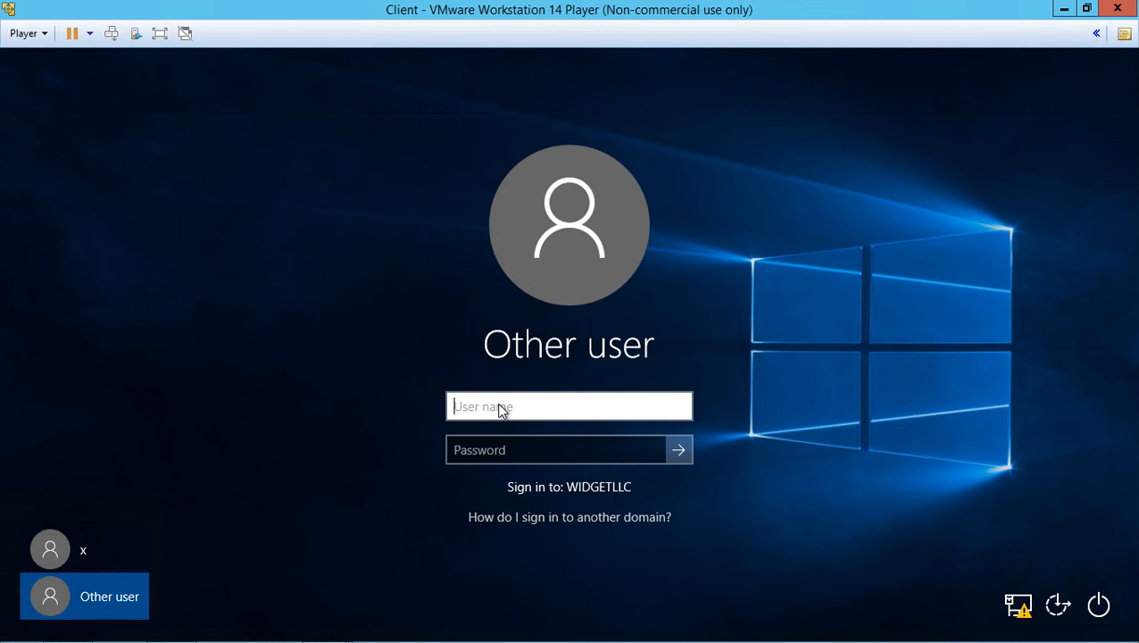
type("widgetllc\\ad")
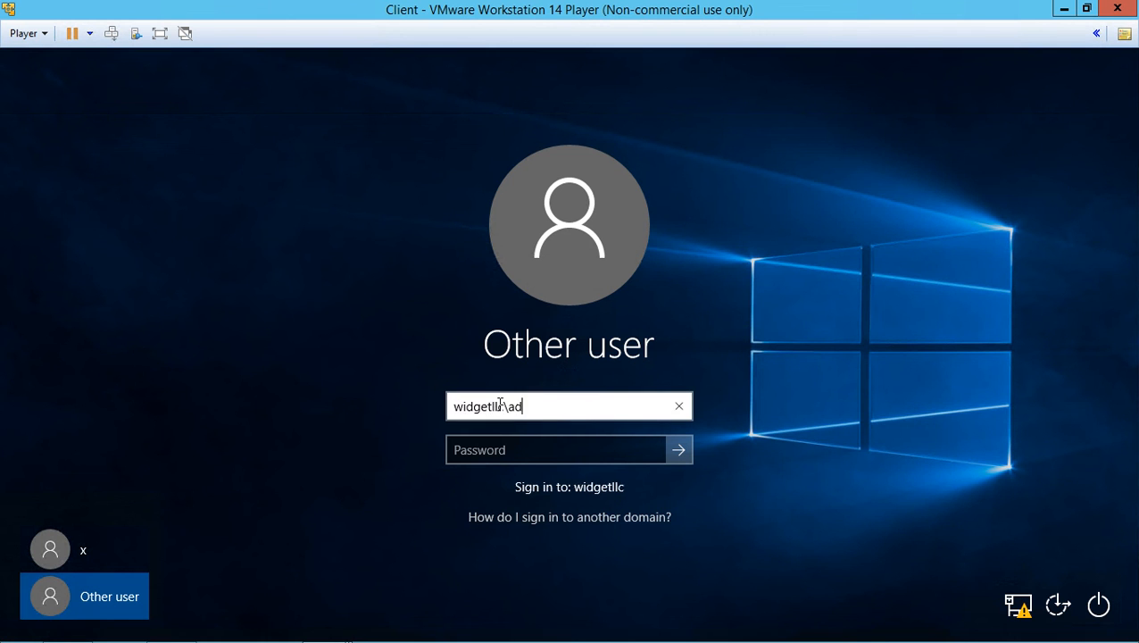
type("ministrator")
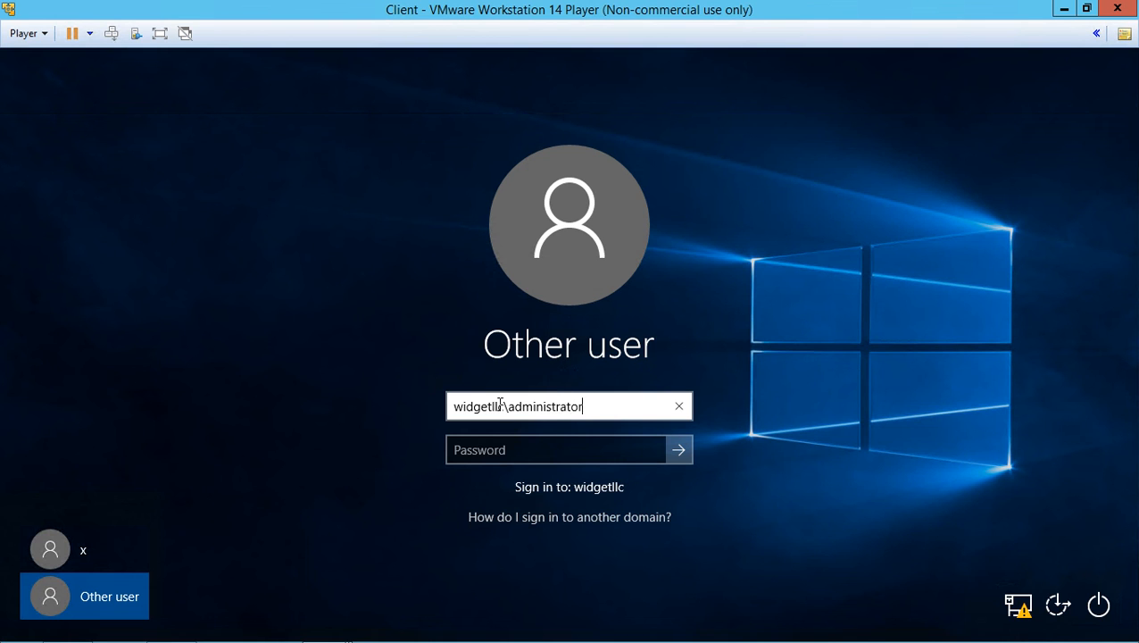
type("••")
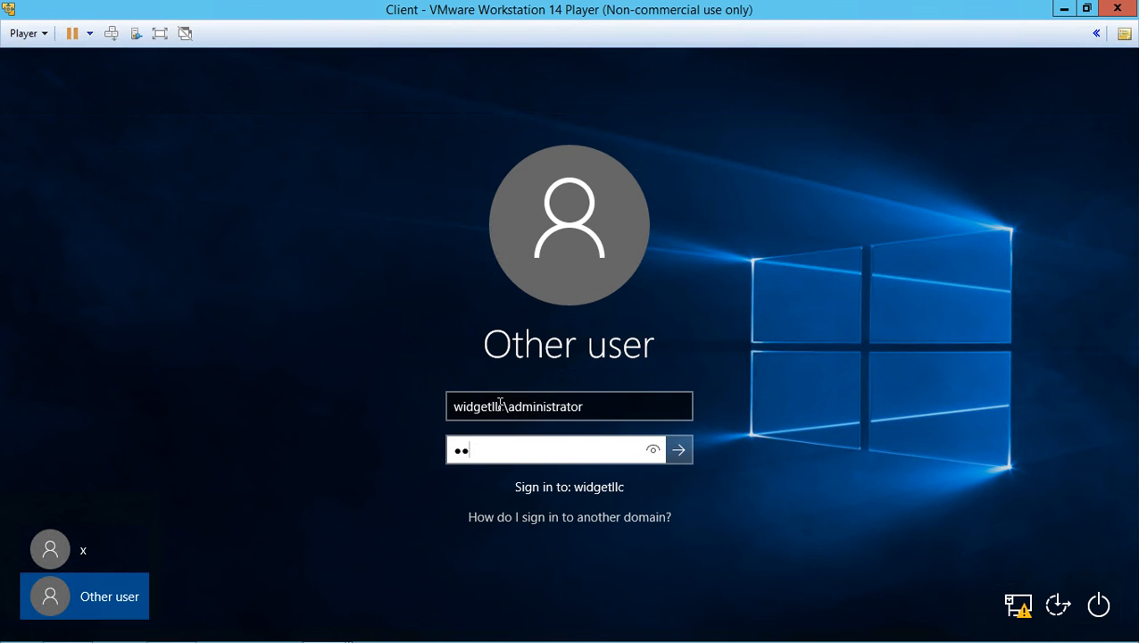
left_click(678, 450)
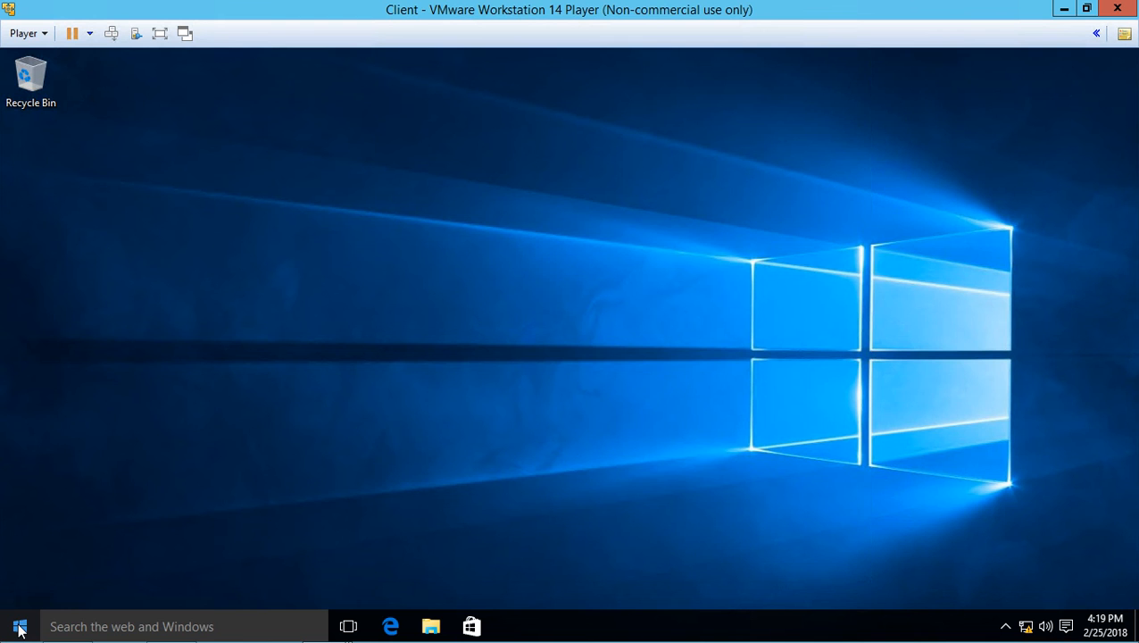
- From the Start quick menu, launch Command Prompt (Admin) and enter the whoami command
right_click(14, 625)
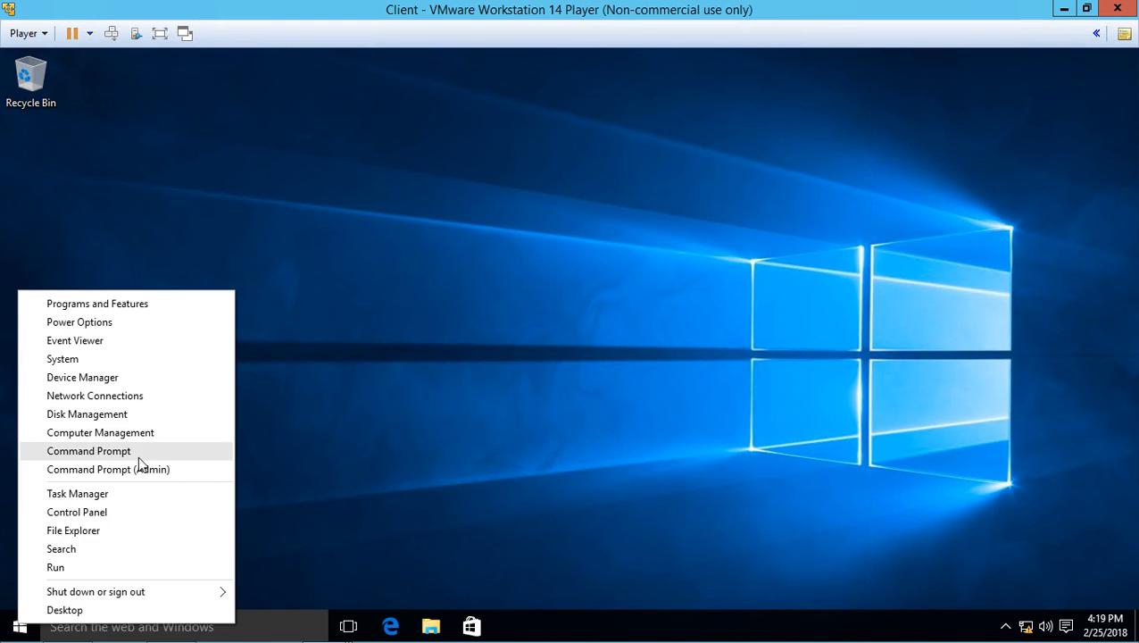
left_click(107, 467)
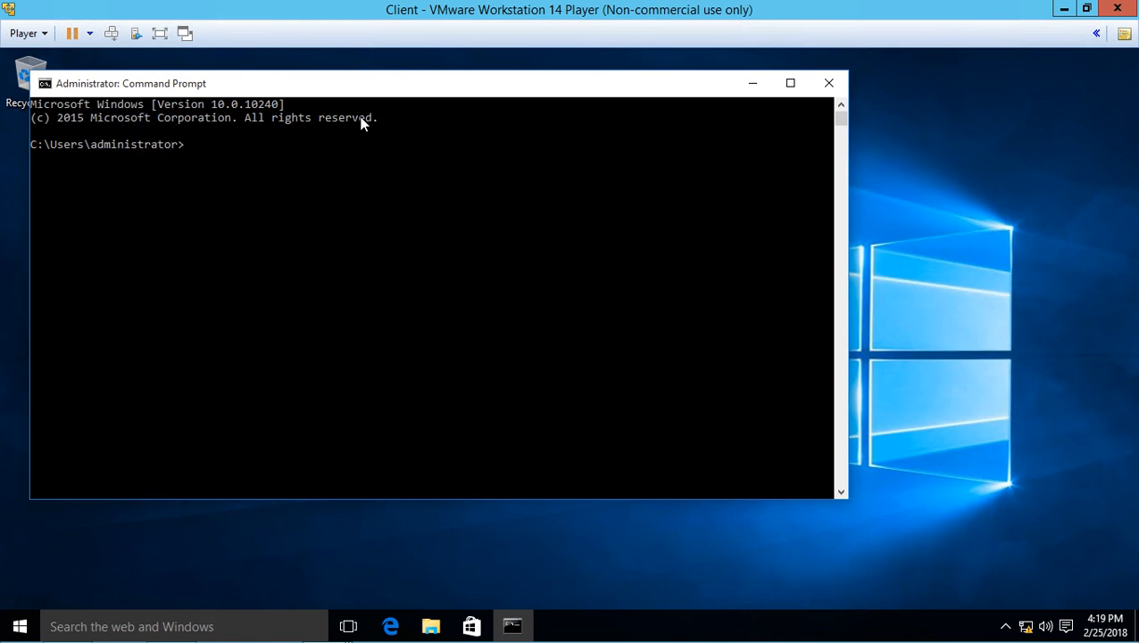
type("whoami")
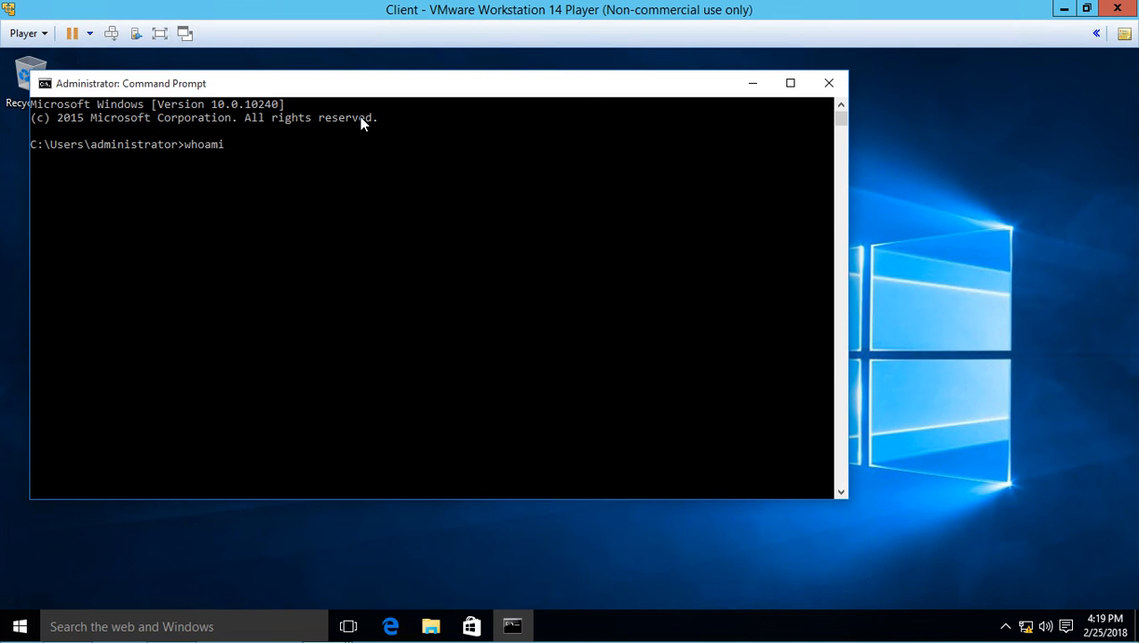